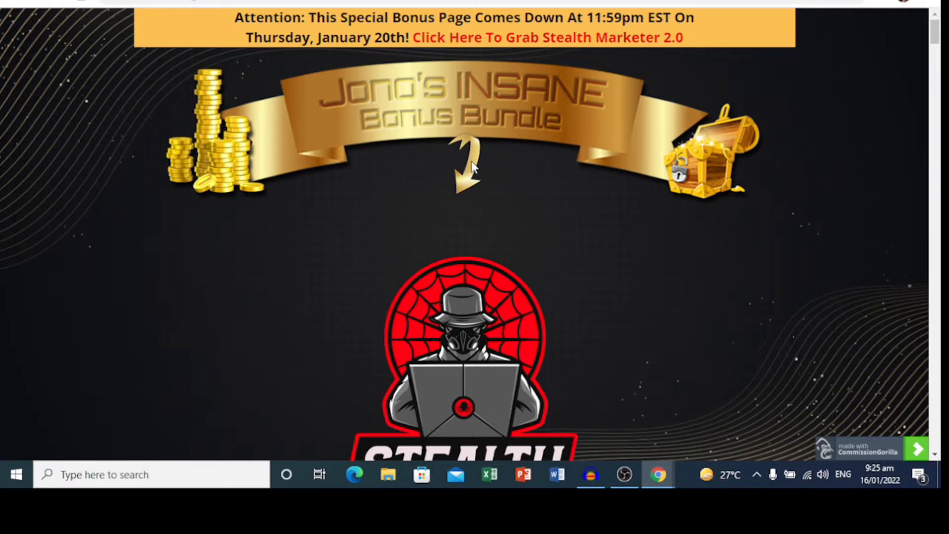
Step: Scroll the bonus page from the countdown timer past the product overview to Prices & Up-Sells
{"action": "scroll", "scroll_direction": "down", "scroll_amount": 3}
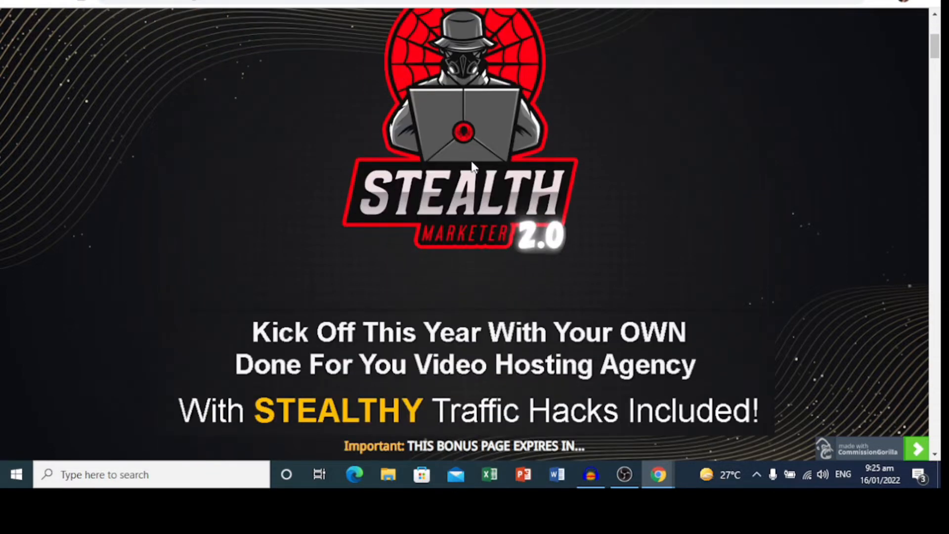
{"action": "scroll", "scroll_direction": "down", "scroll_amount": 3}
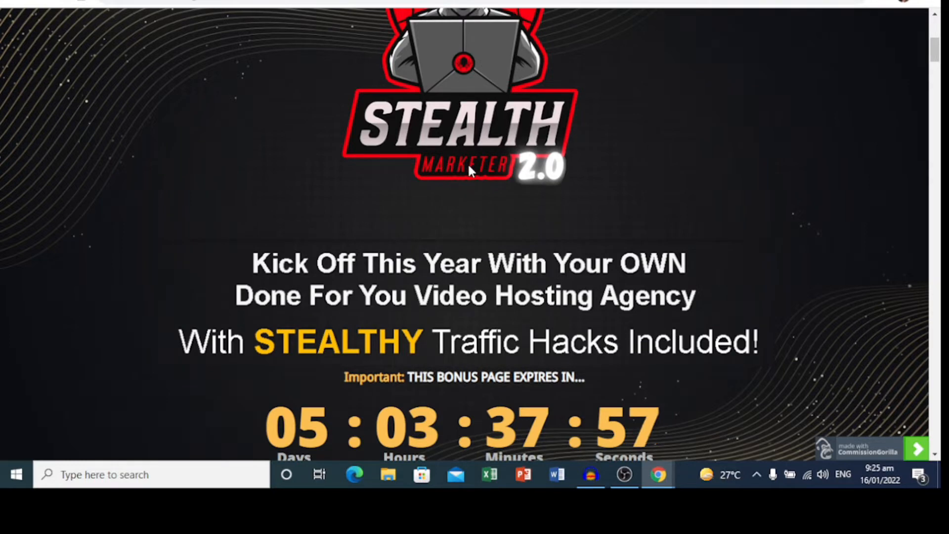
{"action": "scroll", "scroll_direction": "down", "scroll_amount": 3}
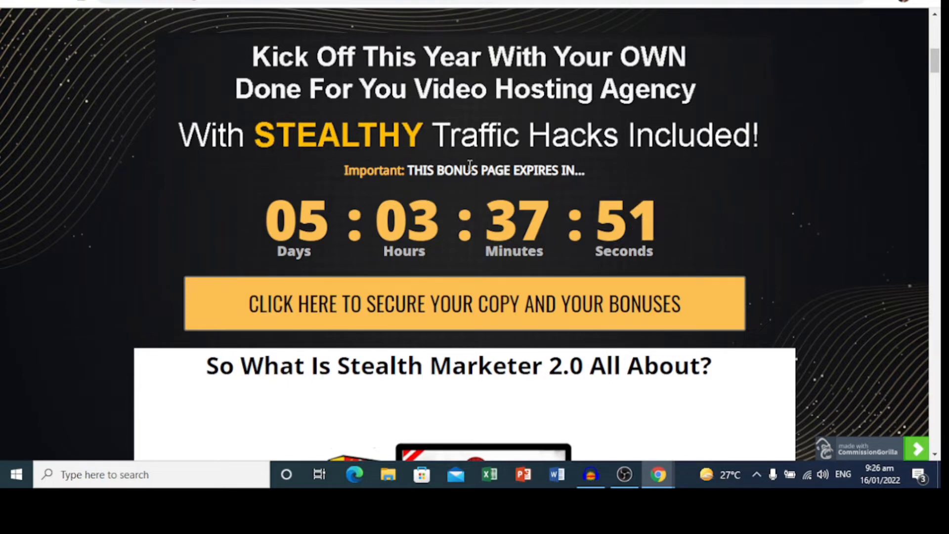
{"action": "scroll", "scroll_direction": "down", "scroll_amount": 3}
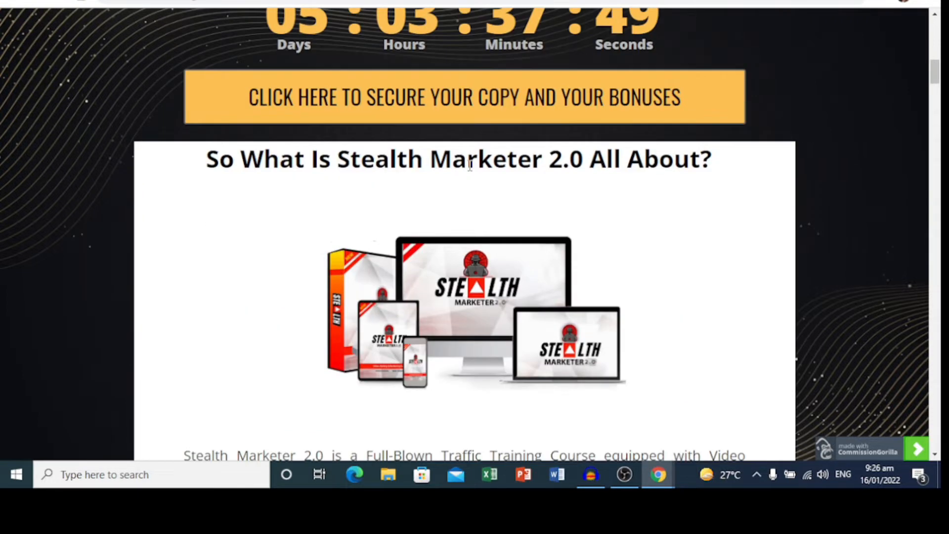
{"action": "scroll", "scroll_direction": "down", "scroll_amount": 3}
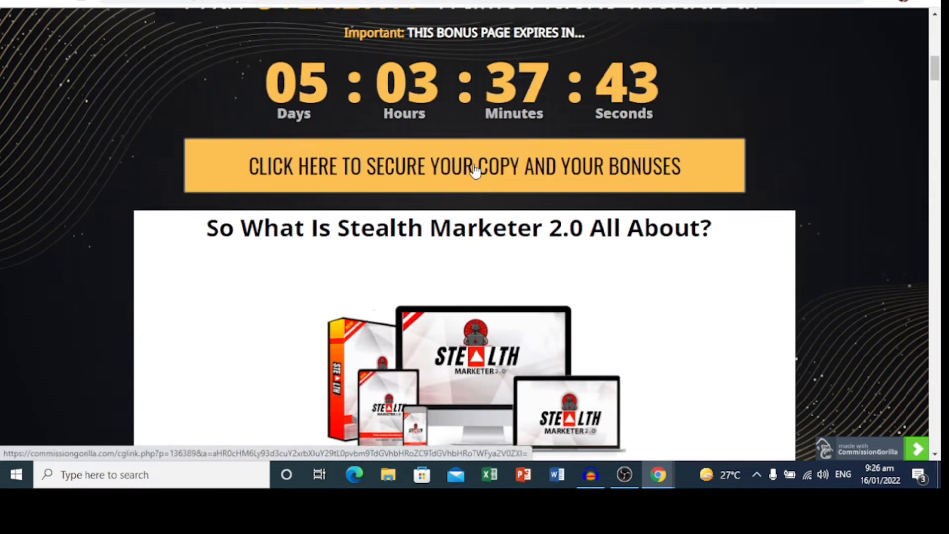
{"action": "scroll", "scroll_direction": "down", "scroll_amount": 3}
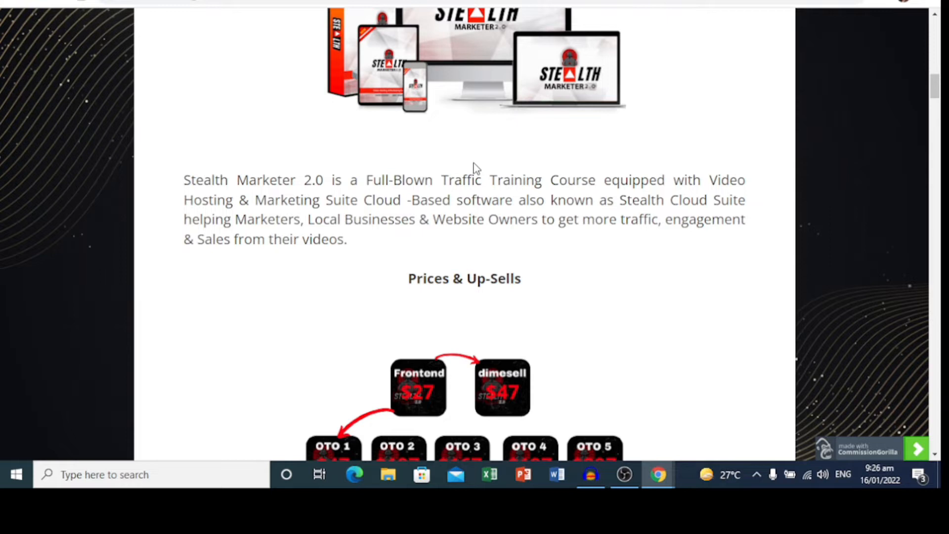
{"action": "mouse_move", "coordinate": [478, 162]}
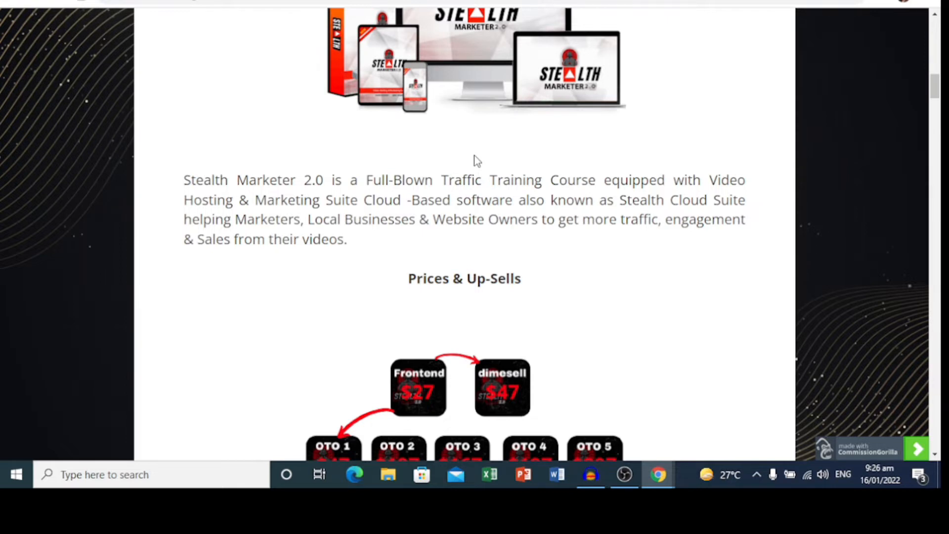
{"action": "mouse_move", "coordinate": [500, 131]}
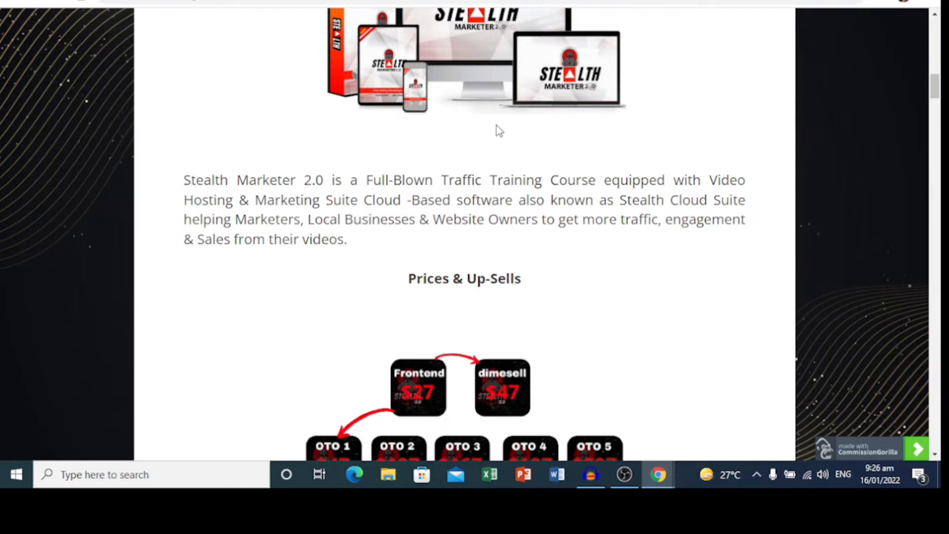
{"action": "mouse_move", "coordinate": [487, 130]}
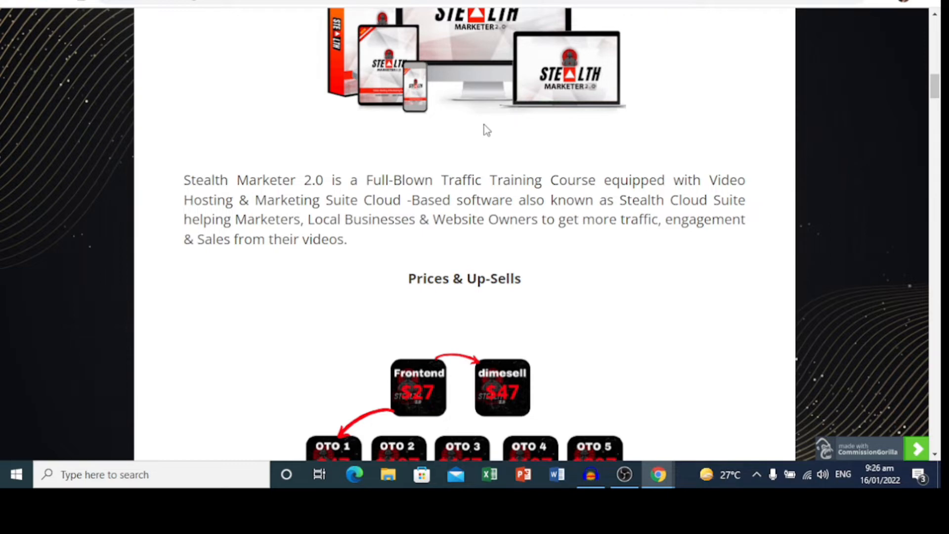
Step: Scroll past the upsell prices, feature list and demo video to Bonus #1
{"action": "scroll", "scroll_direction": "down", "scroll_amount": 3}
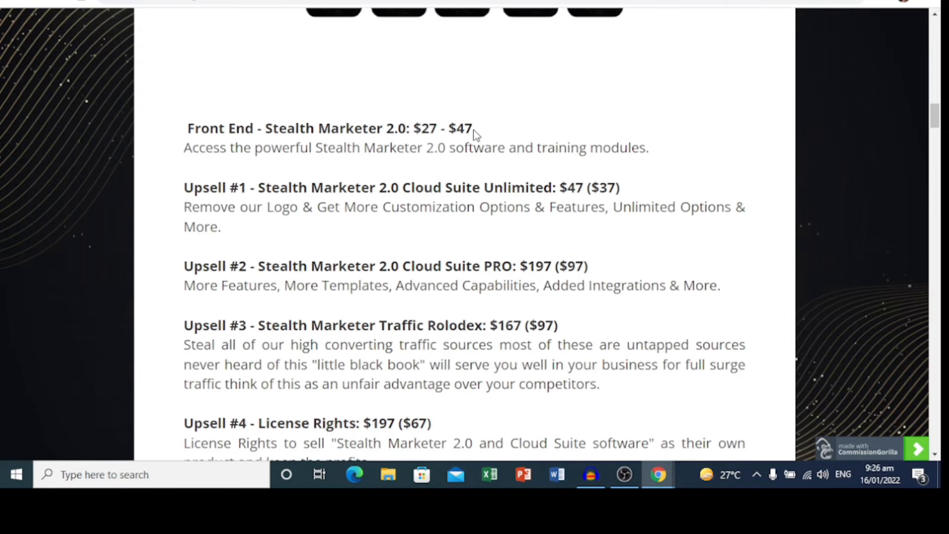
{"action": "scroll", "scroll_direction": "down", "scroll_amount": 3}
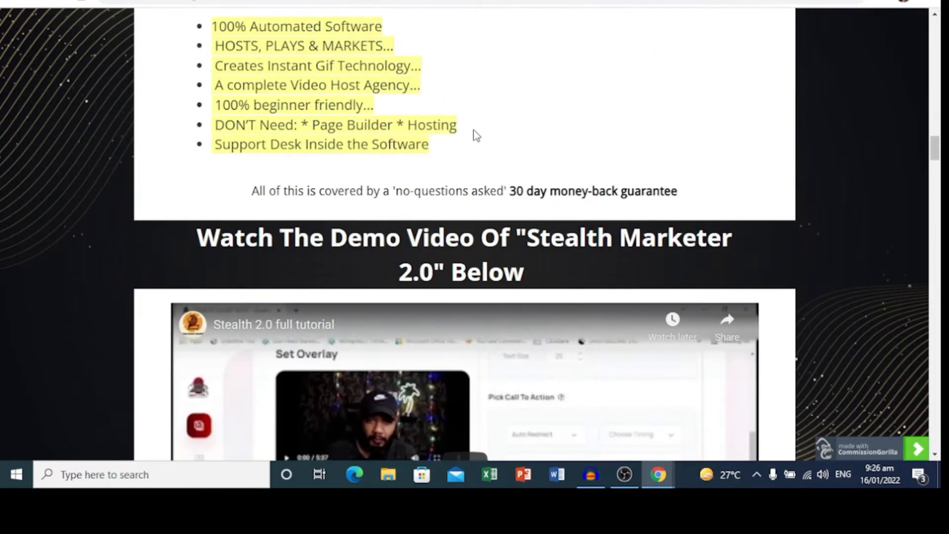
{"action": "scroll", "scroll_direction": "down", "scroll_amount": 3}
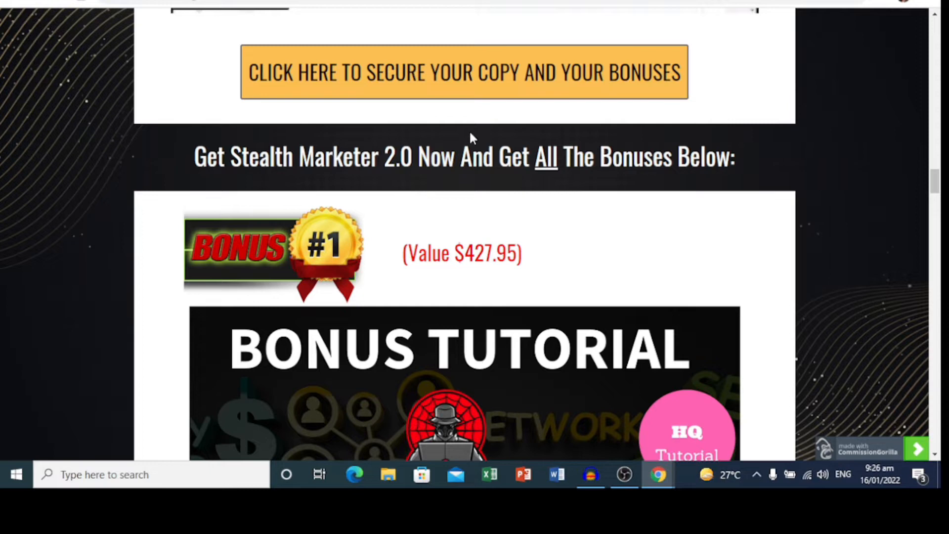
Step: Scroll through Bonus #1, the $200-per-day autopilot tutorial
{"action": "scroll", "scroll_direction": "down", "scroll_amount": 3}
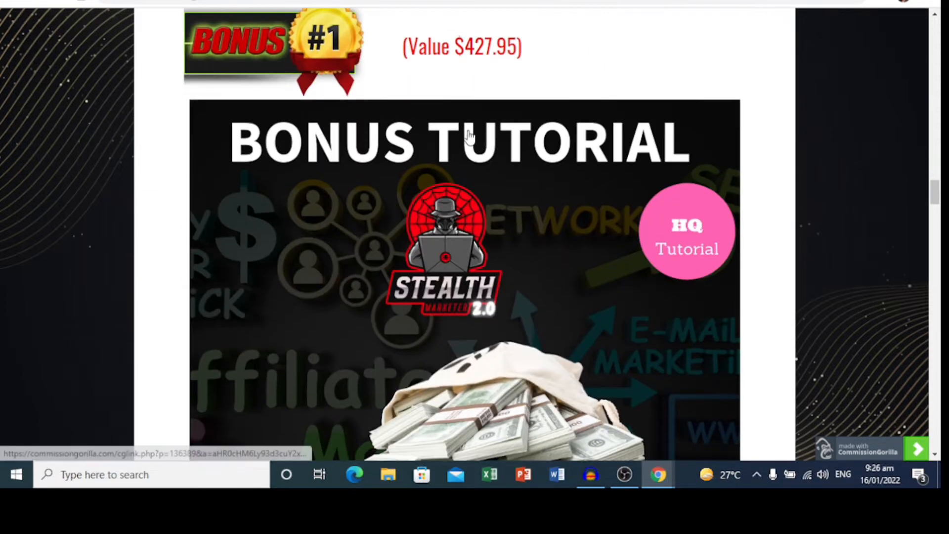
{"action": "scroll", "scroll_direction": "up", "scroll_amount": 3}
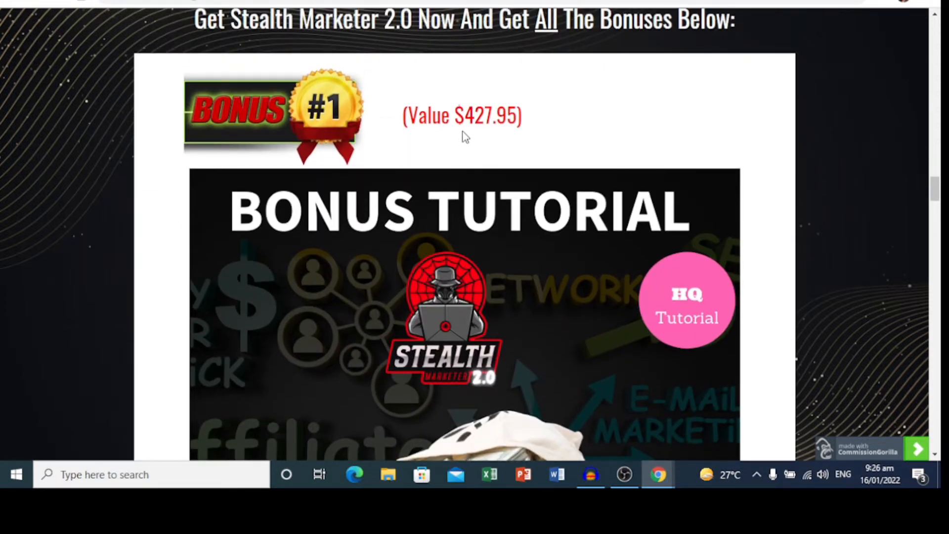
{"action": "scroll", "scroll_direction": "down", "scroll_amount": 3}
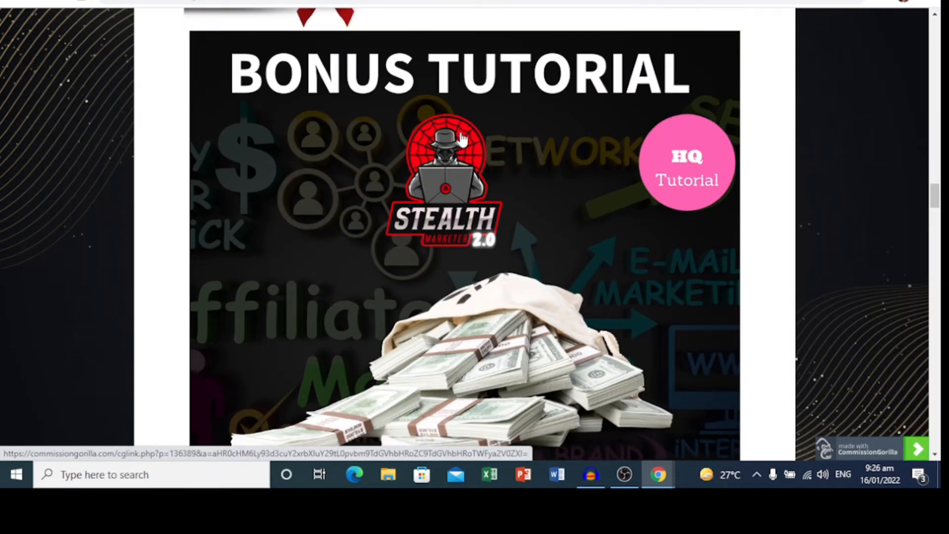
{"action": "scroll", "scroll_direction": "down", "scroll_amount": 3}
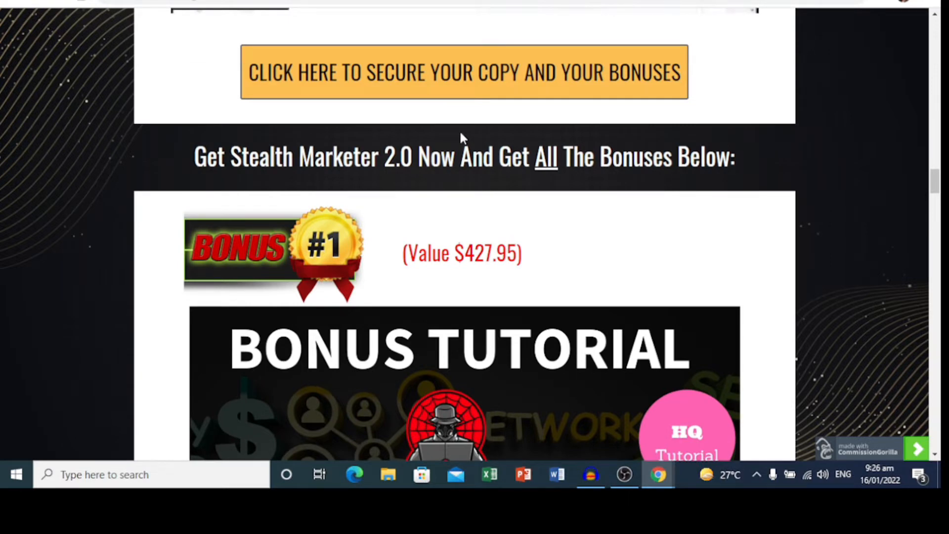
{"action": "scroll", "scroll_direction": "down", "scroll_amount": 3}
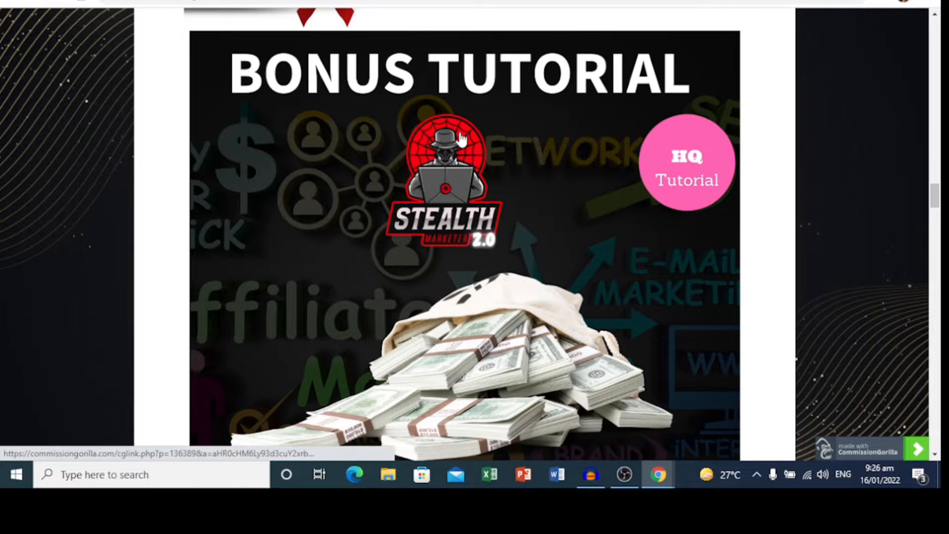
Step: Scroll past the Headlines Hack graphic to the Bonus #2 heading
{"action": "scroll", "scroll_direction": "down", "scroll_amount": 3}
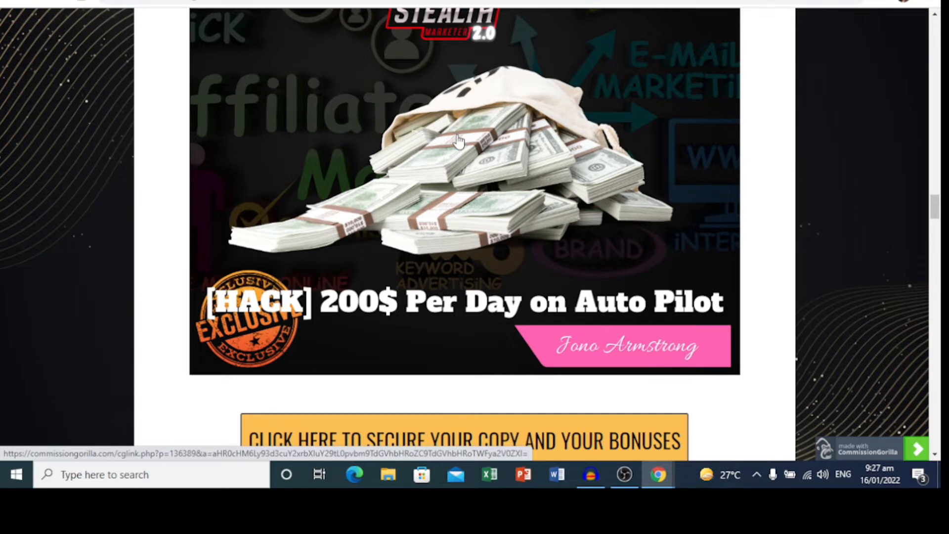
{"action": "scroll", "scroll_direction": "down", "scroll_amount": 3}
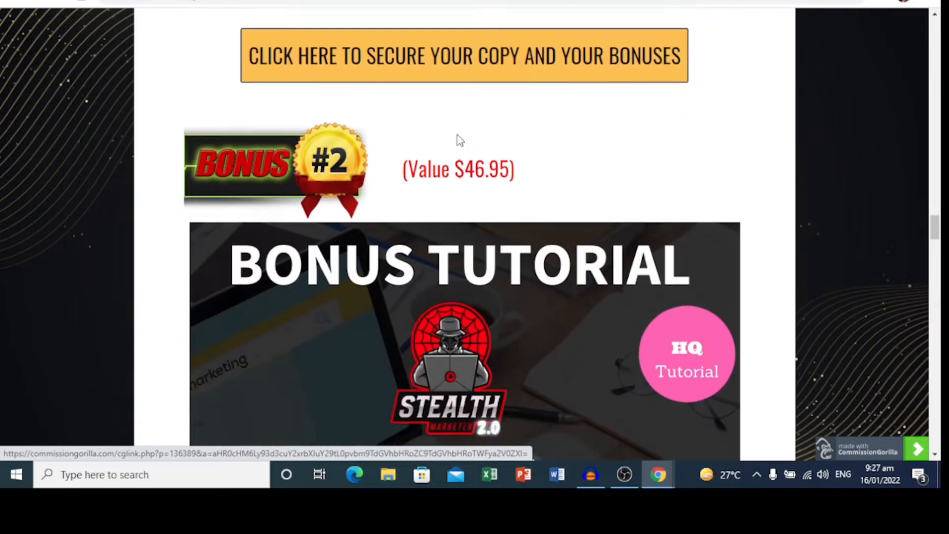
{"action": "scroll", "scroll_direction": "down", "scroll_amount": 3}
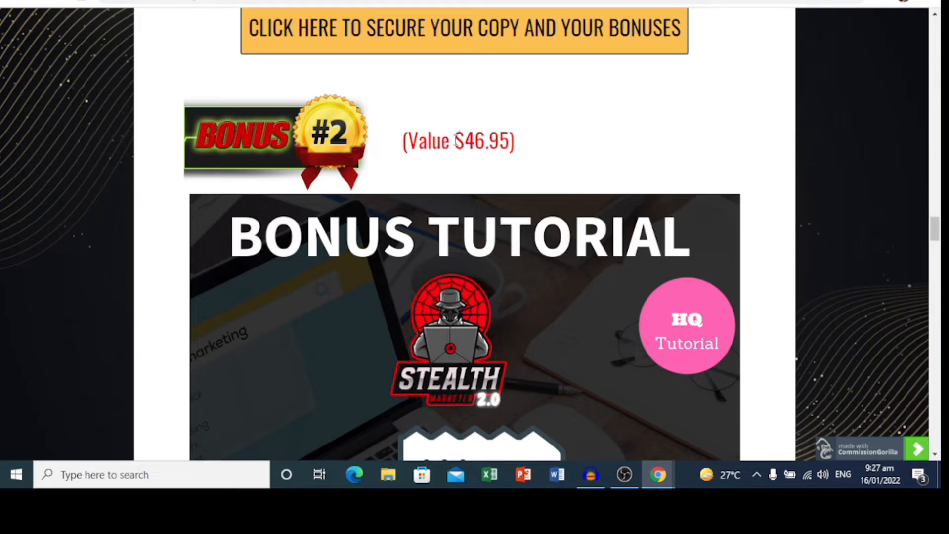
{"action": "scroll", "scroll_direction": "down", "scroll_amount": 3}
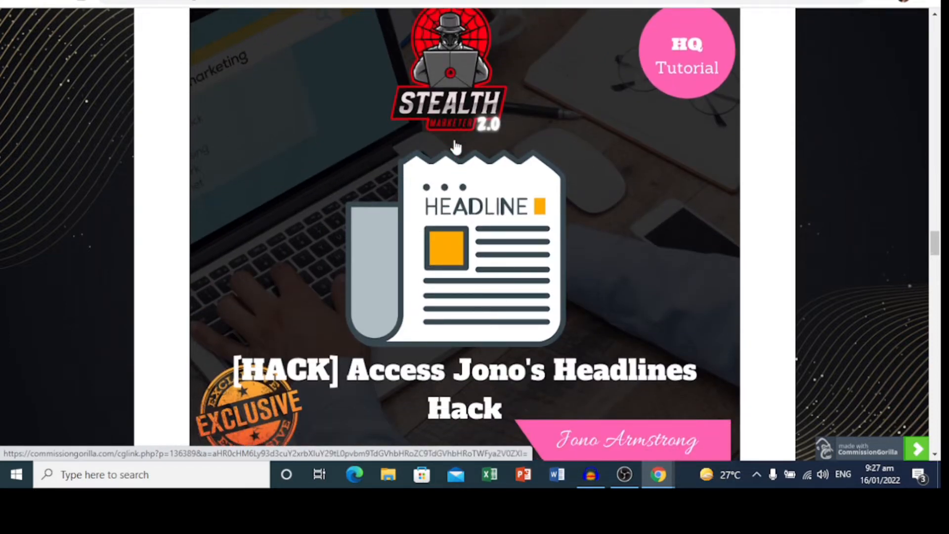
{"action": "scroll", "scroll_direction": "down", "scroll_amount": 3}
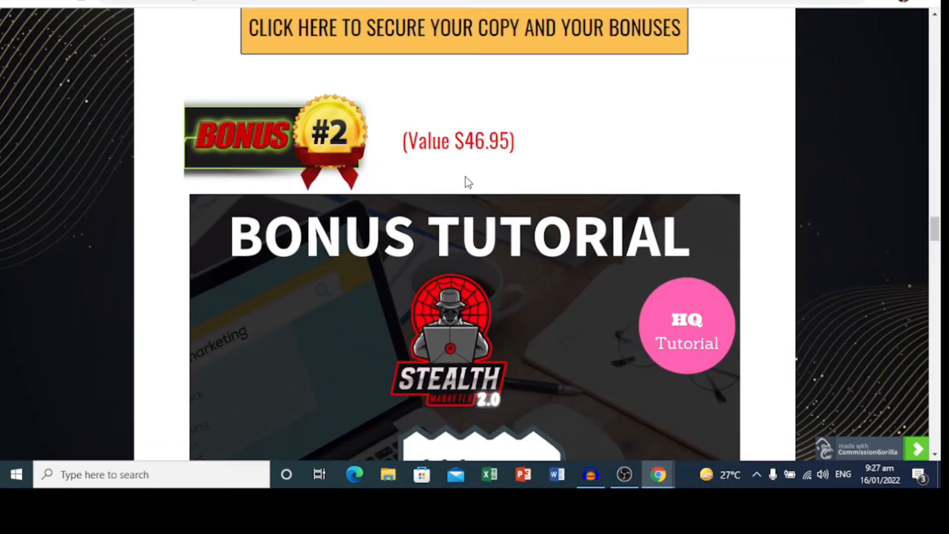
Step: Scroll past Bonus #4's timeless traffic hack toward the Special Bonus image
{"action": "scroll", "scroll_direction": "down", "scroll_amount": 3}
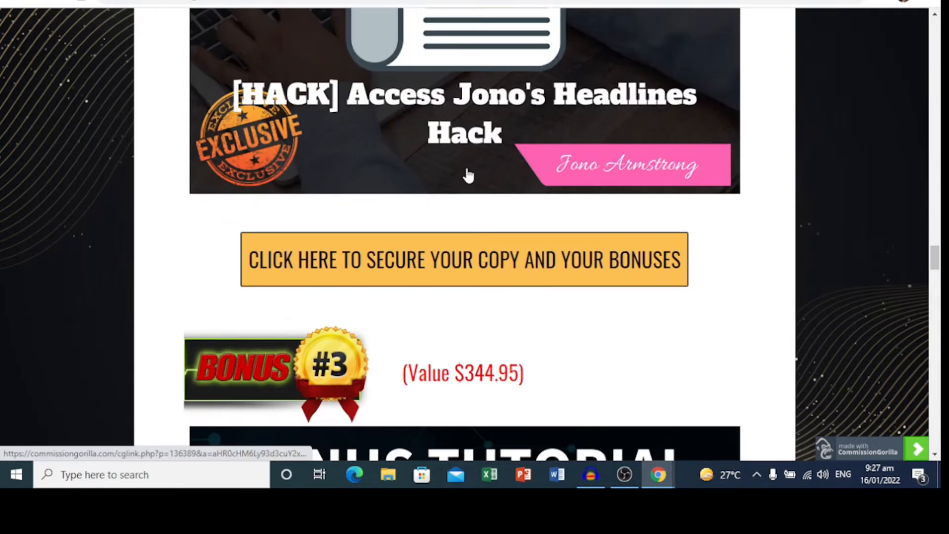
{"action": "scroll", "scroll_direction": "down", "scroll_amount": 3}
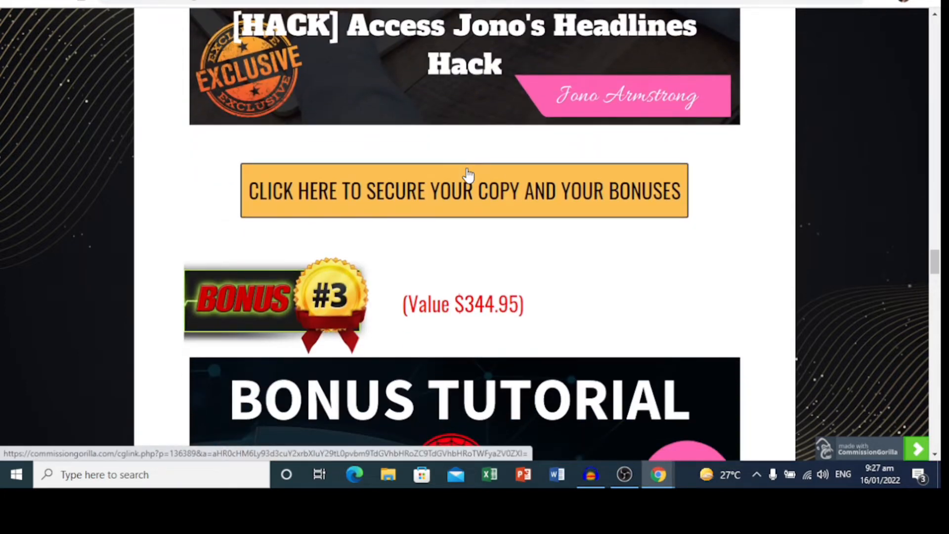
{"action": "scroll", "scroll_direction": "down", "scroll_amount": 3}
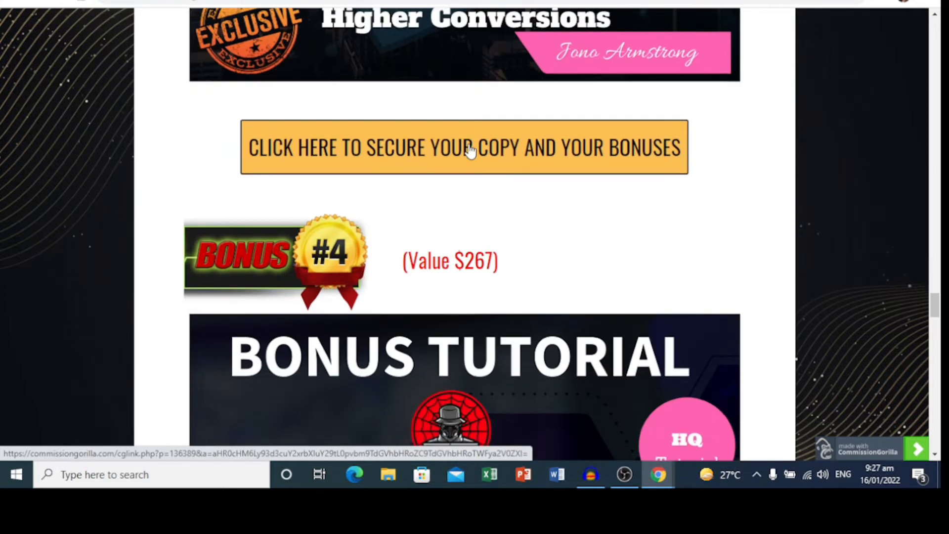
{"action": "scroll", "scroll_direction": "down", "scroll_amount": 3}
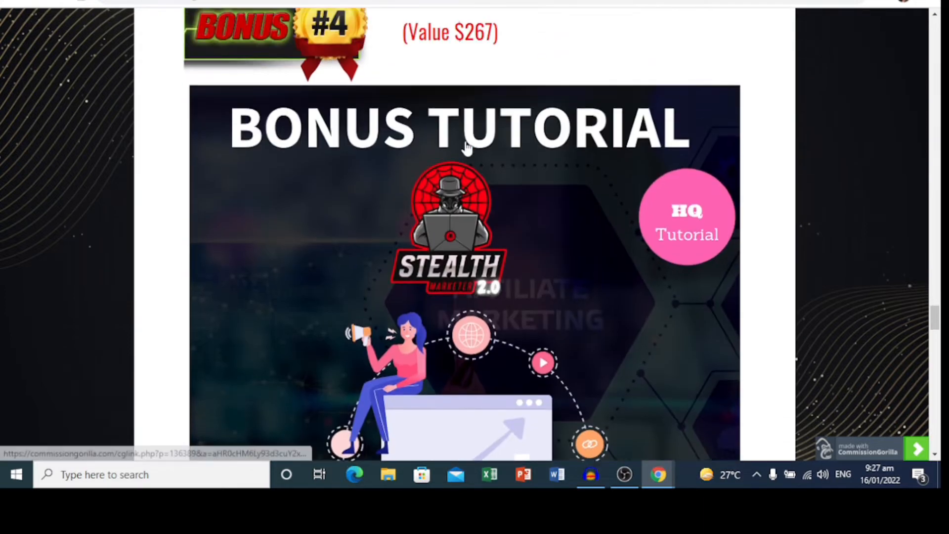
{"action": "scroll", "scroll_direction": "down", "scroll_amount": 3}
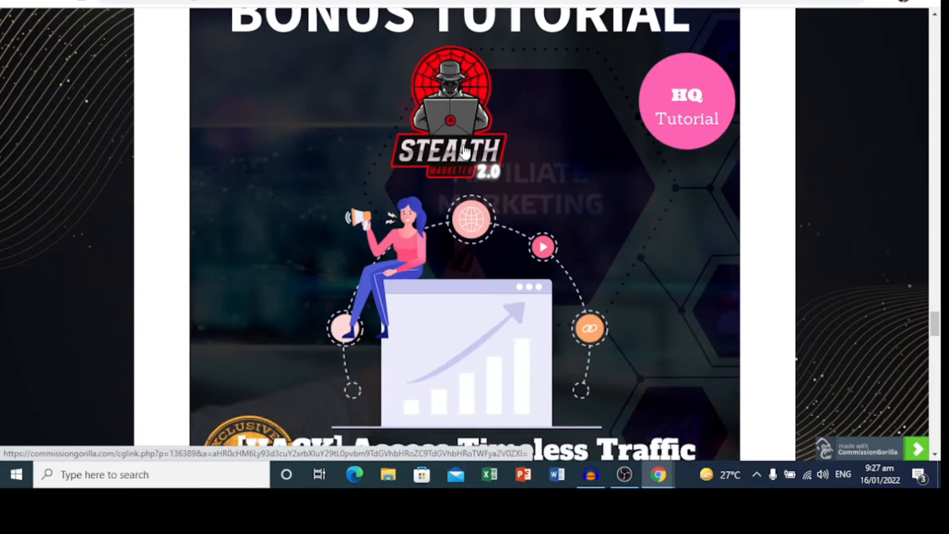
Step: Scroll through Bonus #5 to the 'Click here to secure your copy' button
{"action": "scroll", "scroll_direction": "down", "scroll_amount": 3}
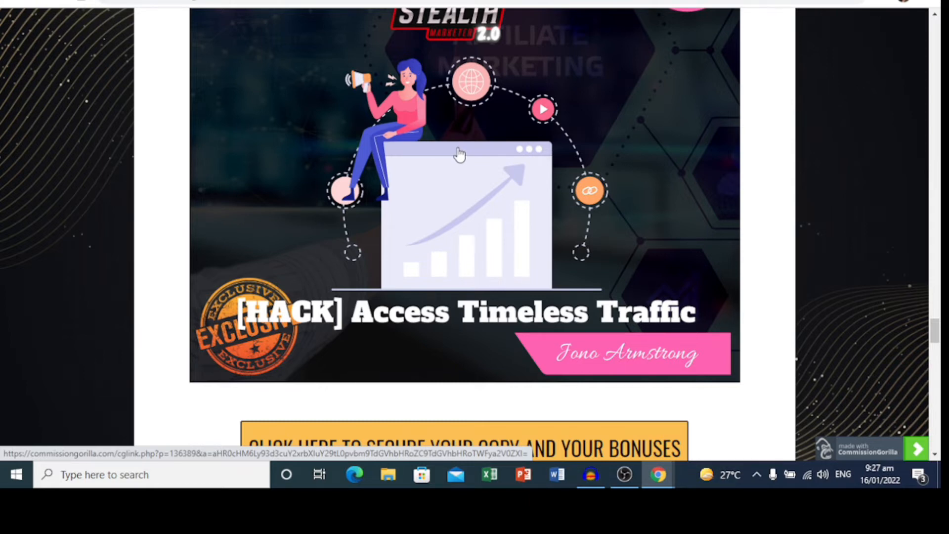
{"action": "scroll", "scroll_direction": "down", "scroll_amount": 3}
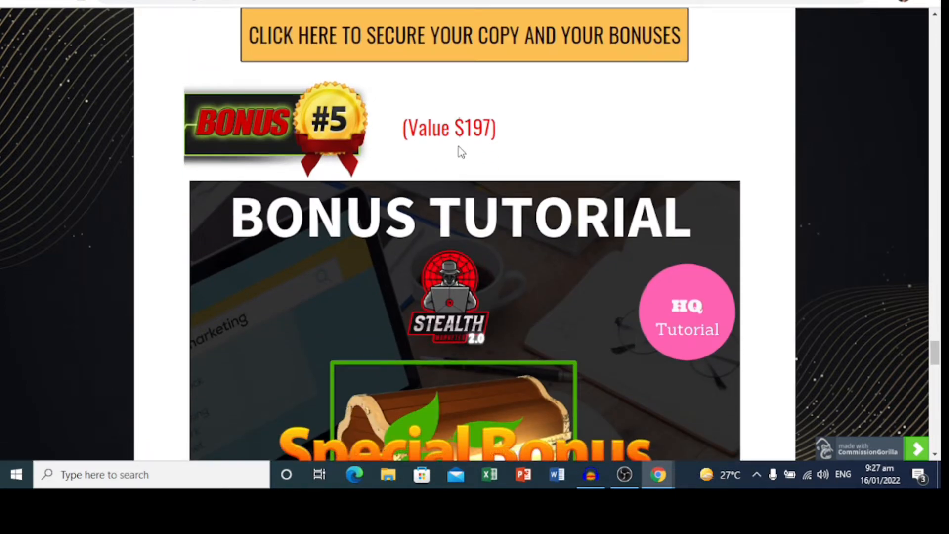
{"action": "scroll", "scroll_direction": "down", "scroll_amount": 3}
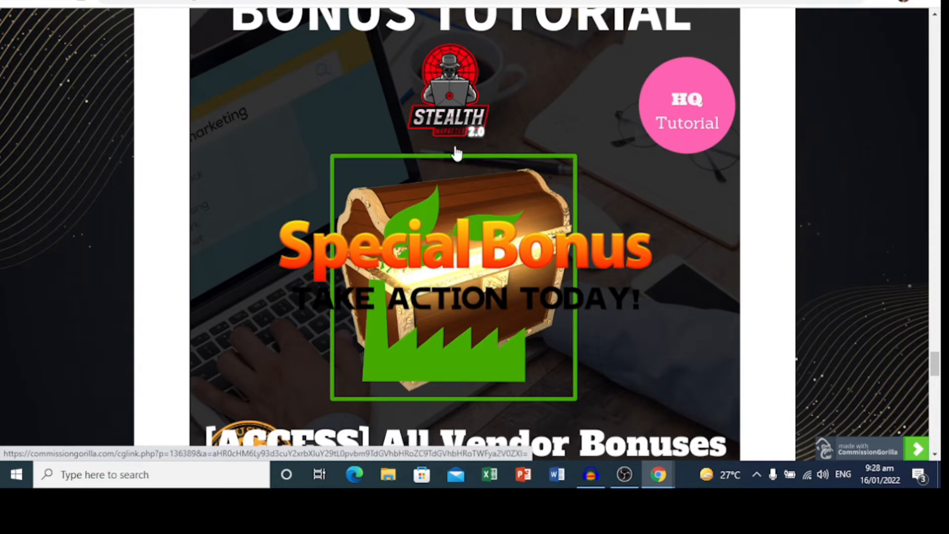
{"action": "mouse_move", "coordinate": [436, 186]}
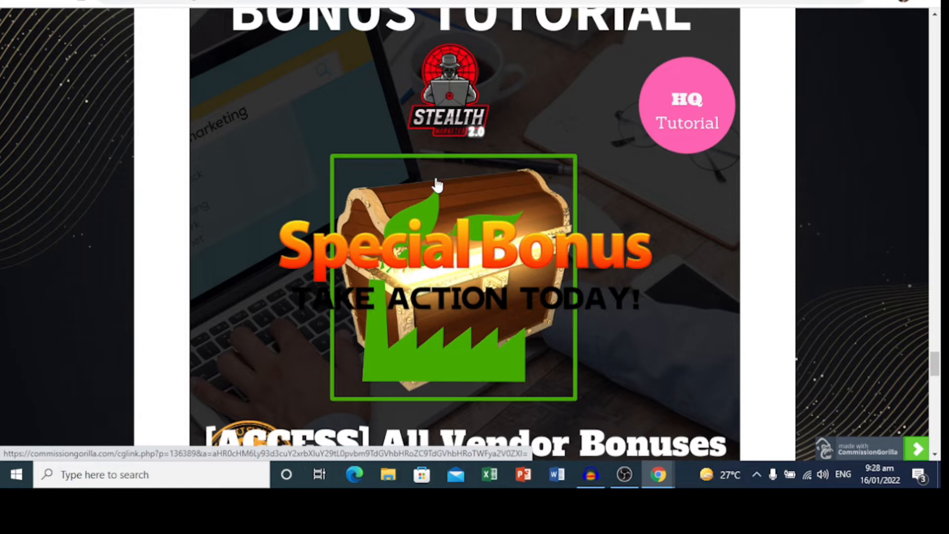
{"action": "scroll", "scroll_direction": "down", "scroll_amount": 3}
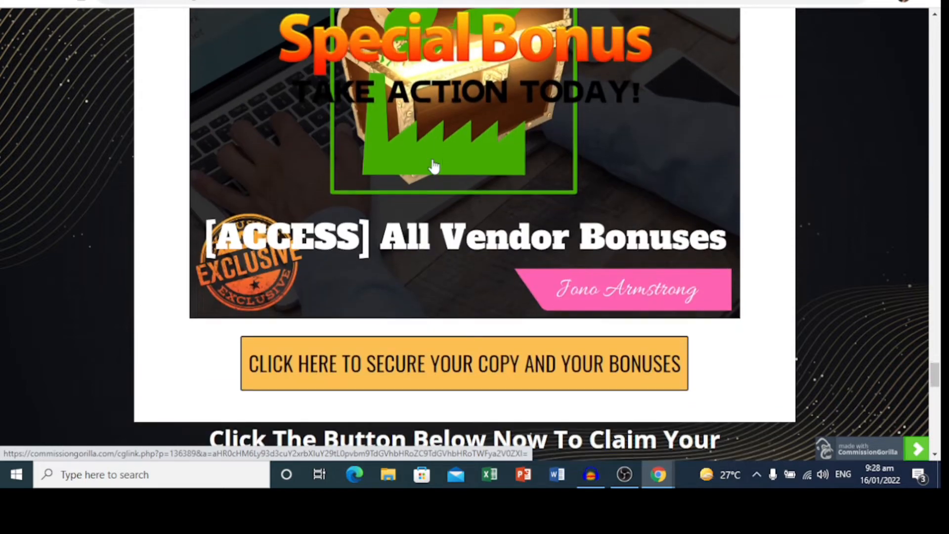
Step: Scroll past Bonus #5 to the expiry countdown and Instant Bonus Delivery note
{"action": "scroll", "scroll_direction": "down", "scroll_amount": 3}
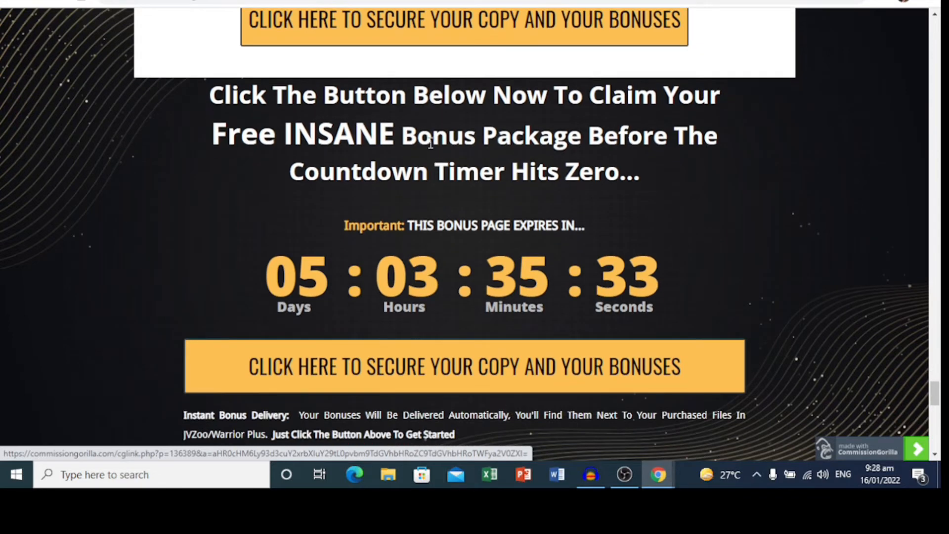
{"action": "scroll", "scroll_direction": "down", "scroll_amount": 3}
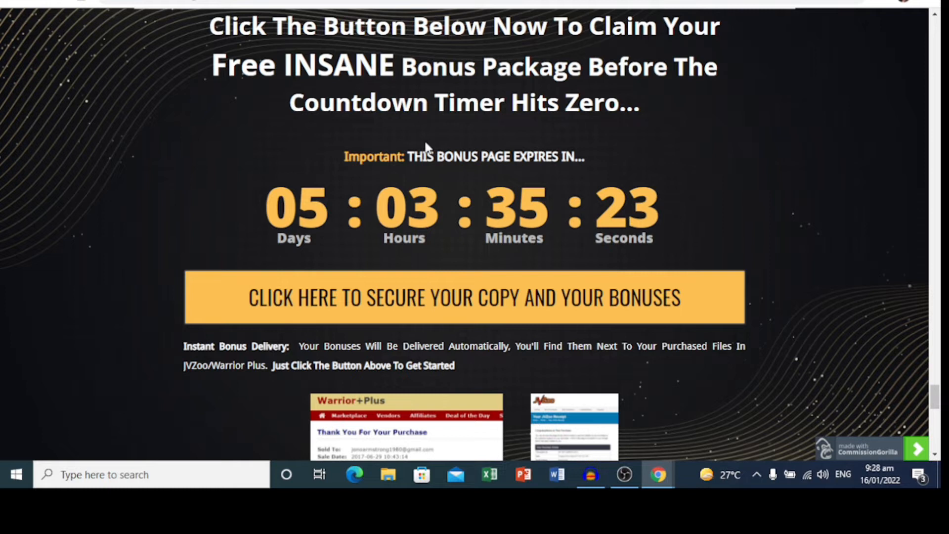
{"action": "scroll", "scroll_direction": "down", "scroll_amount": 3}
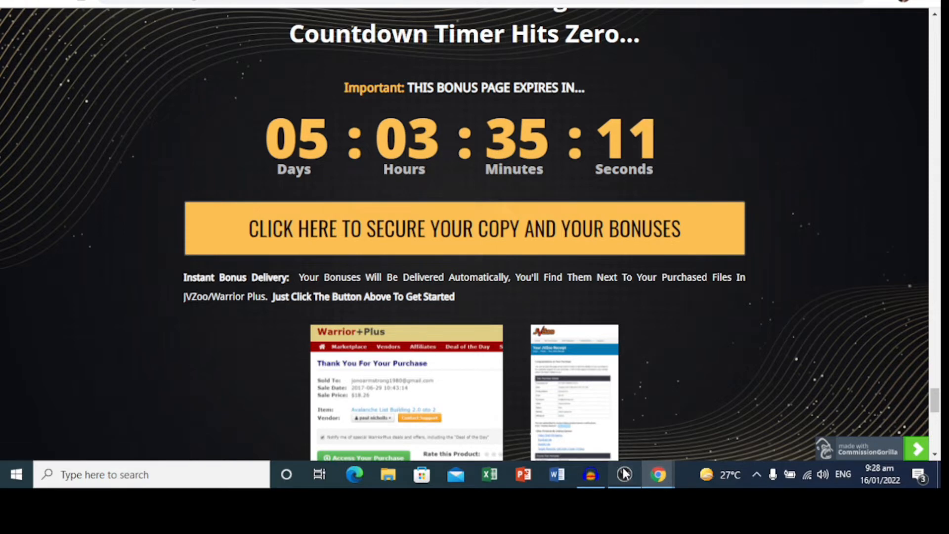
Step: Log in to the Cloud Suite dashboard and dismiss Chrome's password check and save prompts with Never
{"action": "left_click", "coordinate": [614, 432]}
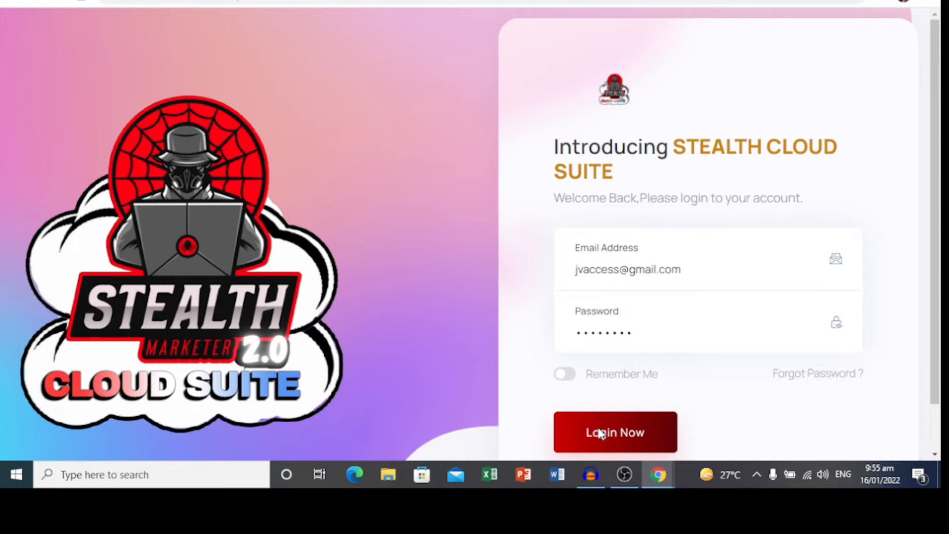
{"action": "left_click", "coordinate": [614, 431]}
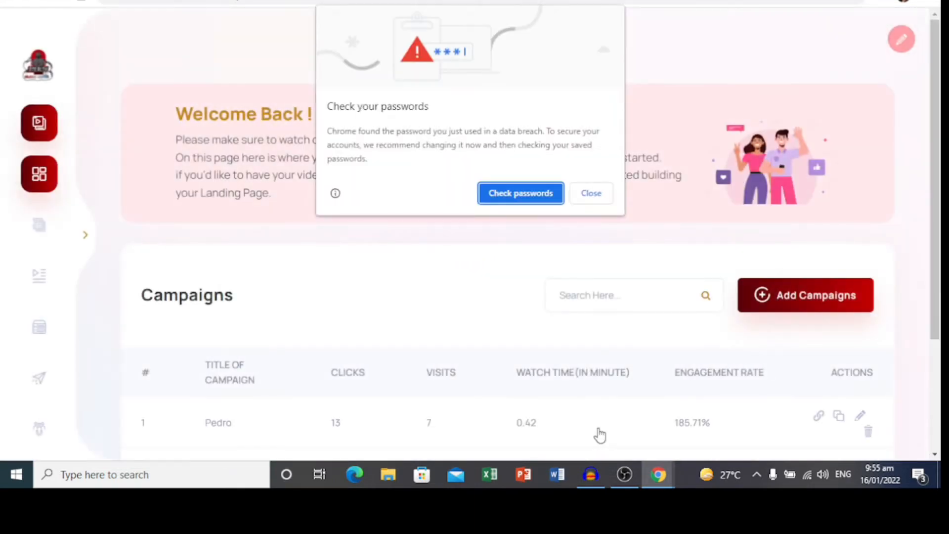
{"action": "mouse_move", "coordinate": [670, 308]}
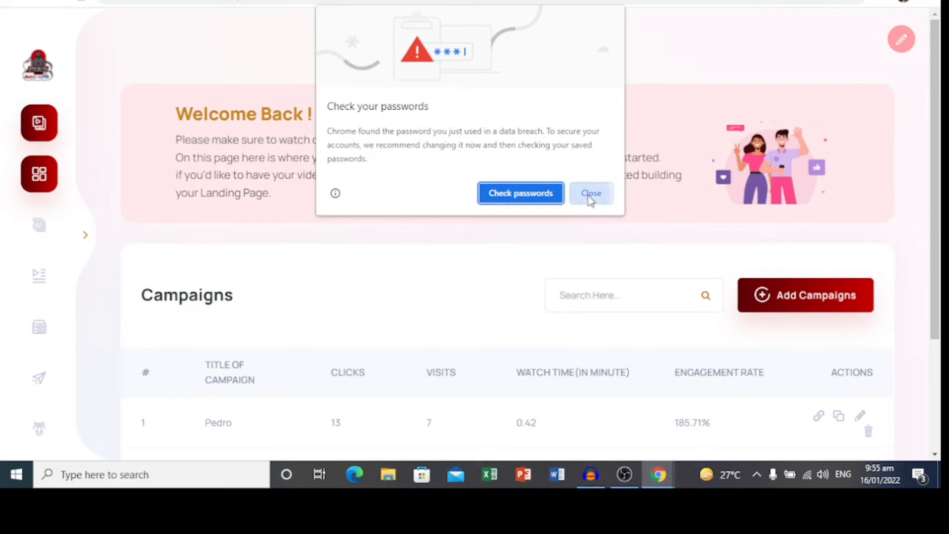
{"action": "left_click", "coordinate": [590, 192]}
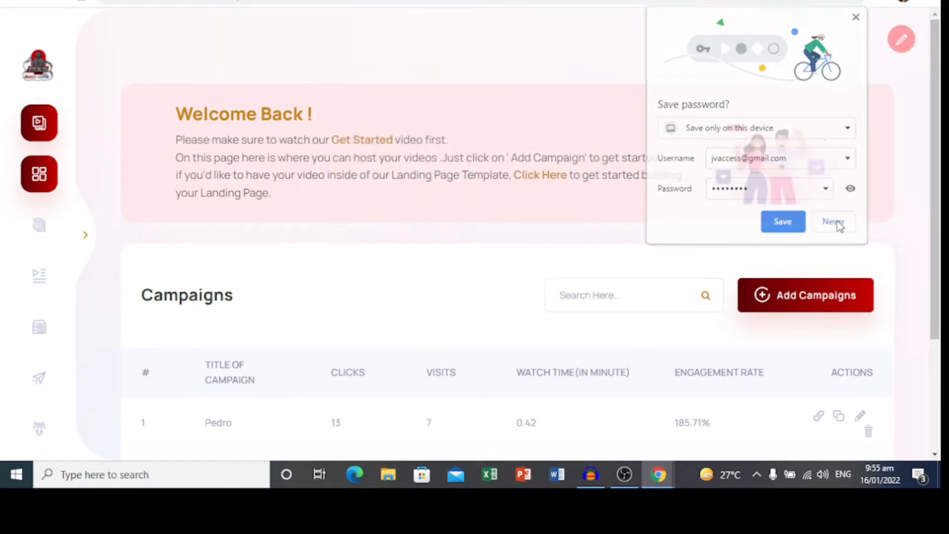
{"action": "left_click", "coordinate": [833, 221]}
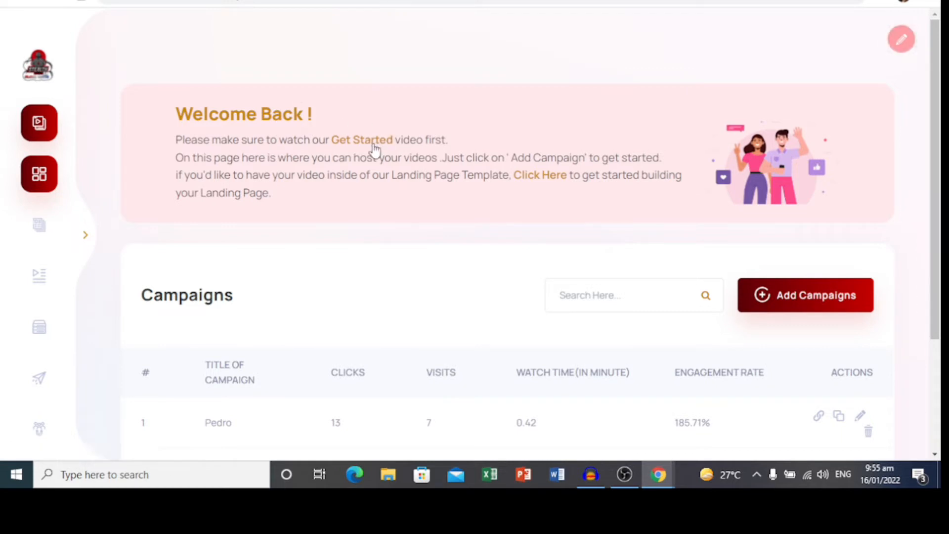
{"action": "scroll", "scroll_direction": "down", "scroll_amount": 3}
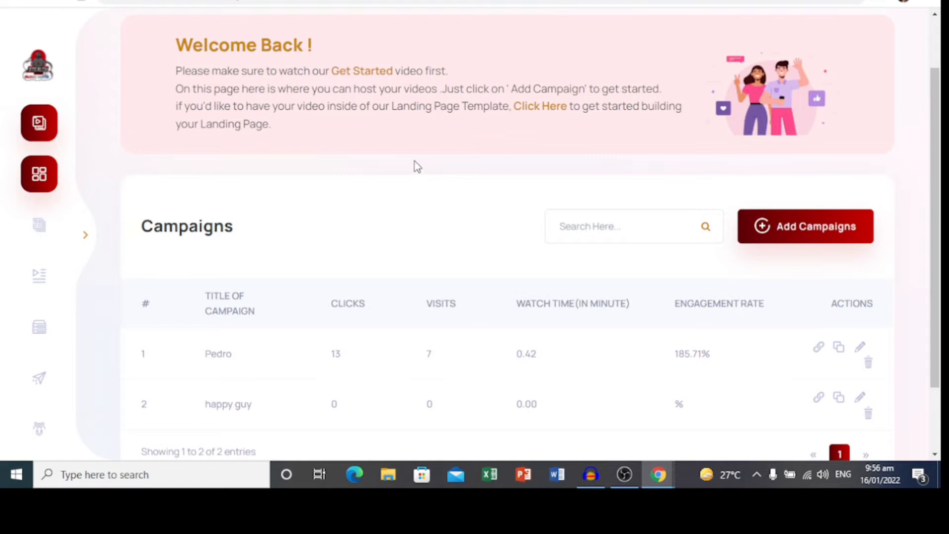
{"action": "mouse_move", "coordinate": [416, 172]}
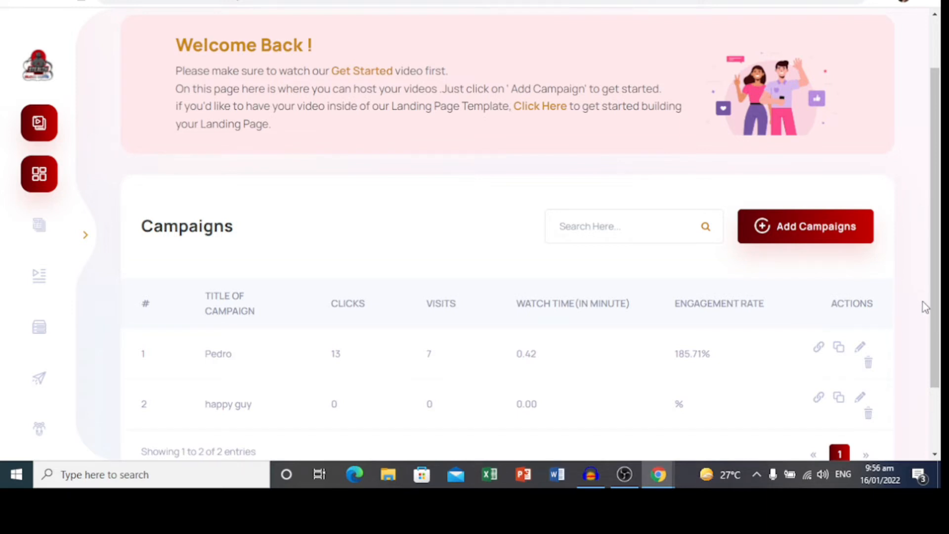
{"action": "mouse_move", "coordinate": [21, 309]}
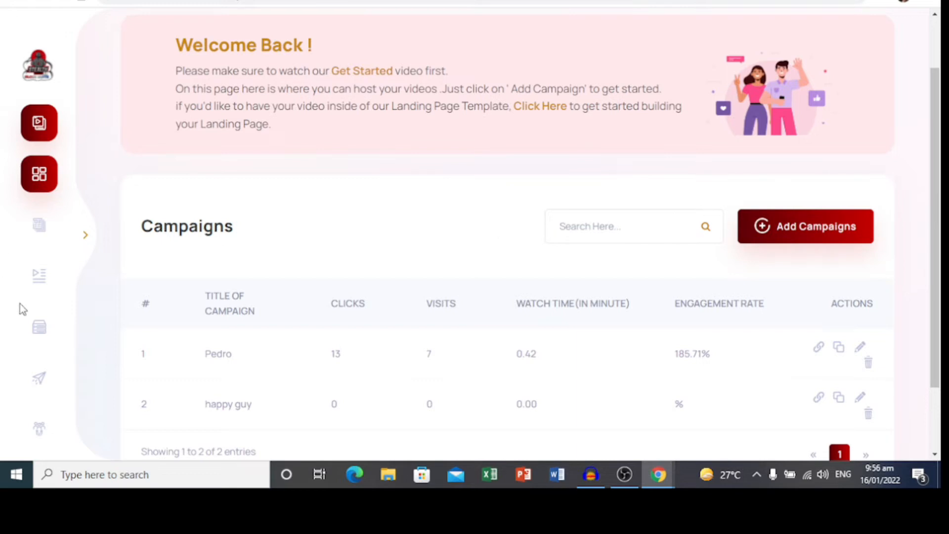
{"action": "mouse_move", "coordinate": [804, 226]}
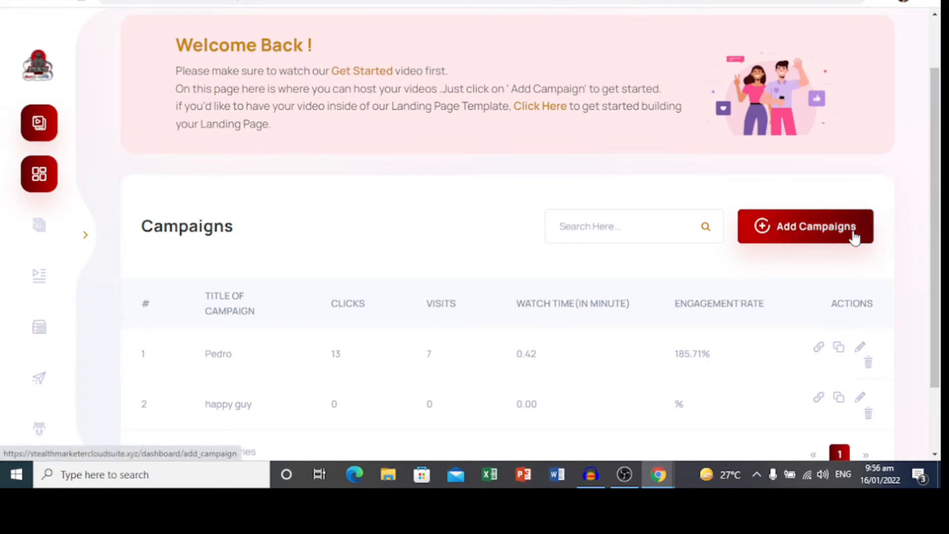
{"action": "scroll", "scroll_direction": "down", "scroll_amount": 3}
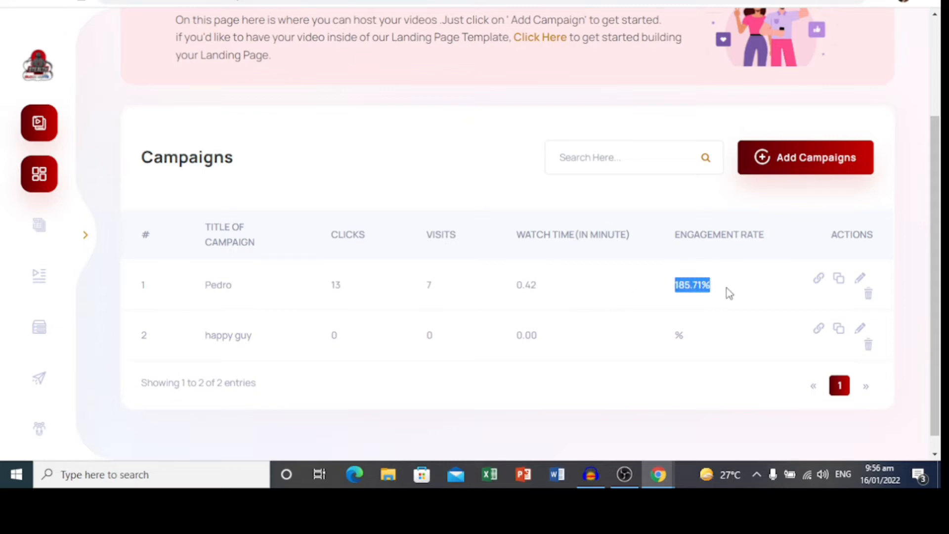
{"action": "mouse_move", "coordinate": [38, 225]}
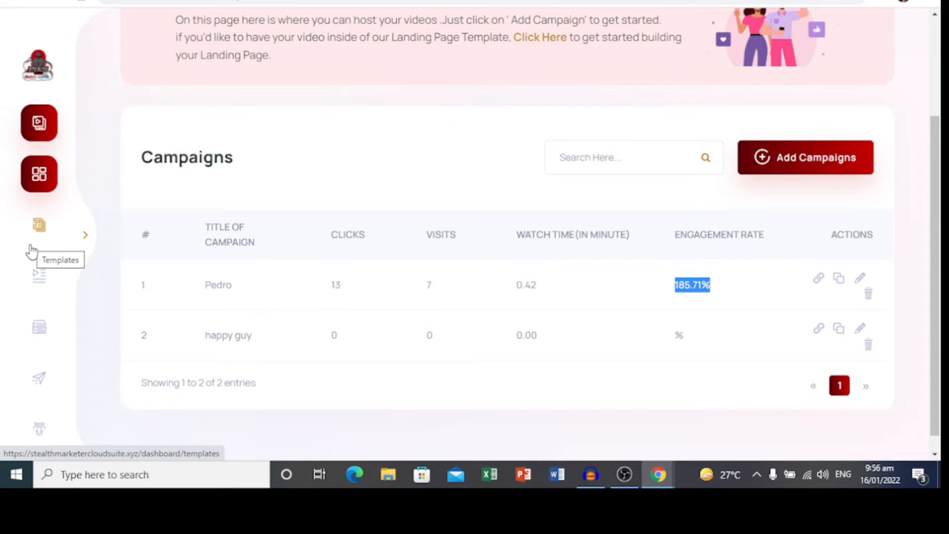
{"action": "mouse_move", "coordinate": [135, 176]}
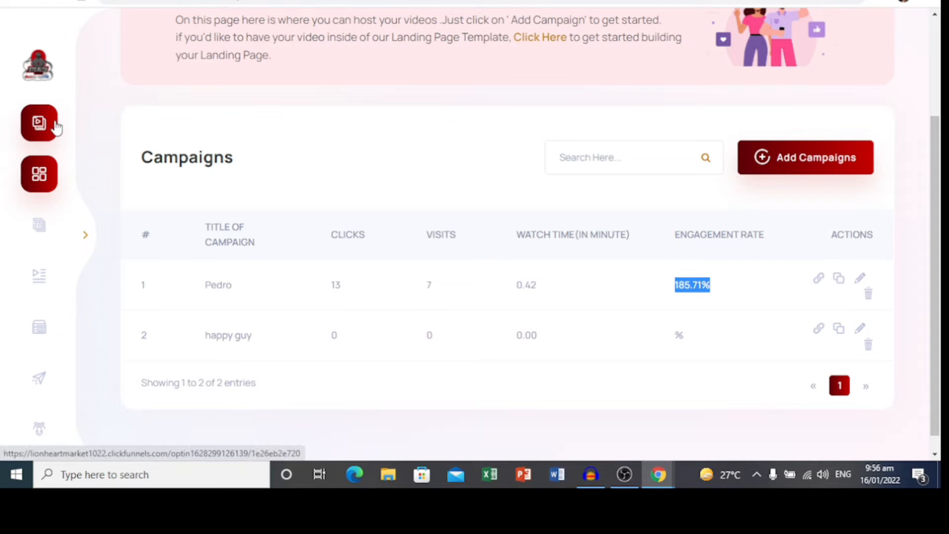
{"action": "mouse_move", "coordinate": [55, 132]}
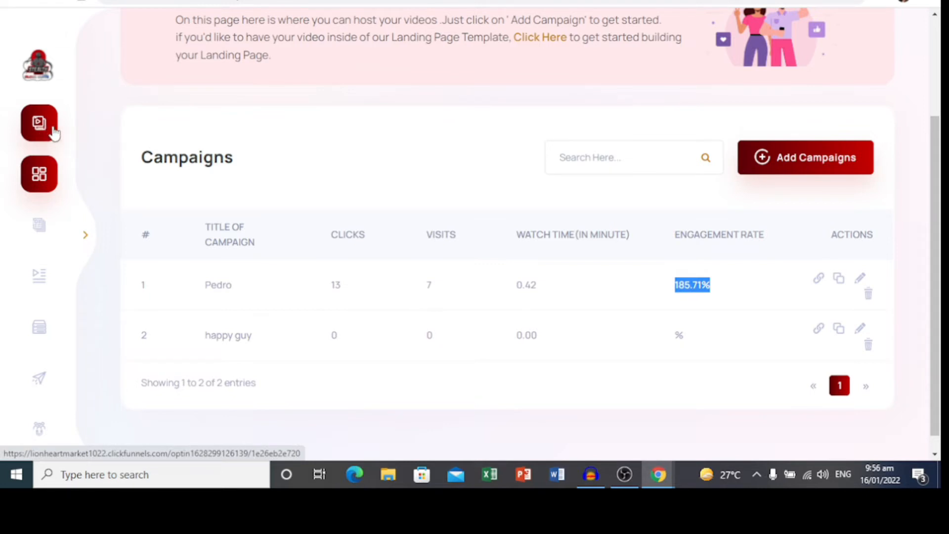
{"action": "mouse_move", "coordinate": [38, 174]}
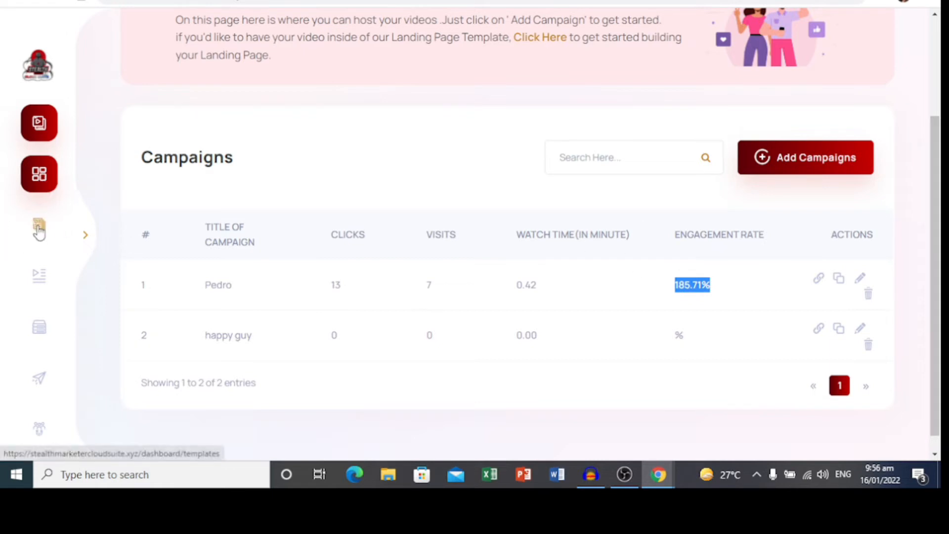
Step: Browse the Customize Templates grid down to the Magic, Music, Plumbing and Salon designs
{"action": "left_click", "coordinate": [38, 224]}
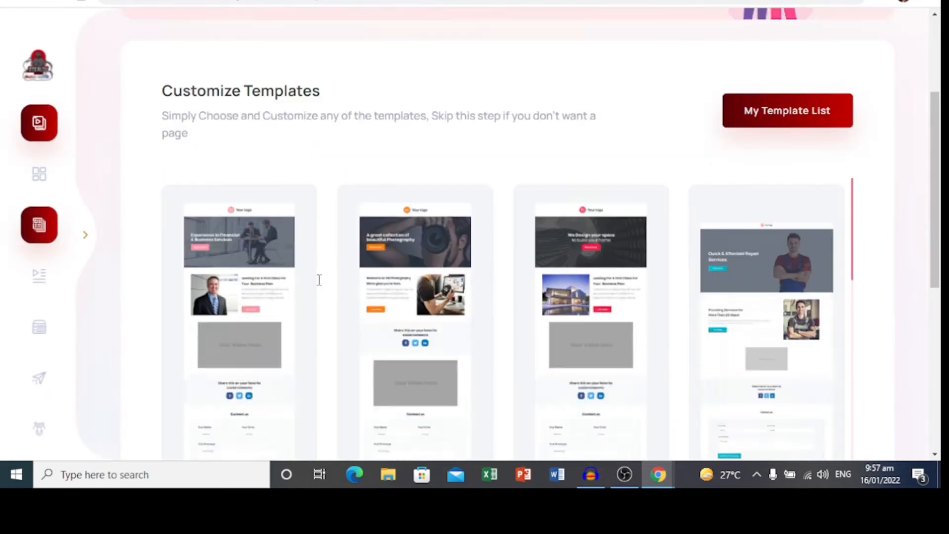
{"action": "scroll", "scroll_direction": "up", "scroll_amount": 3}
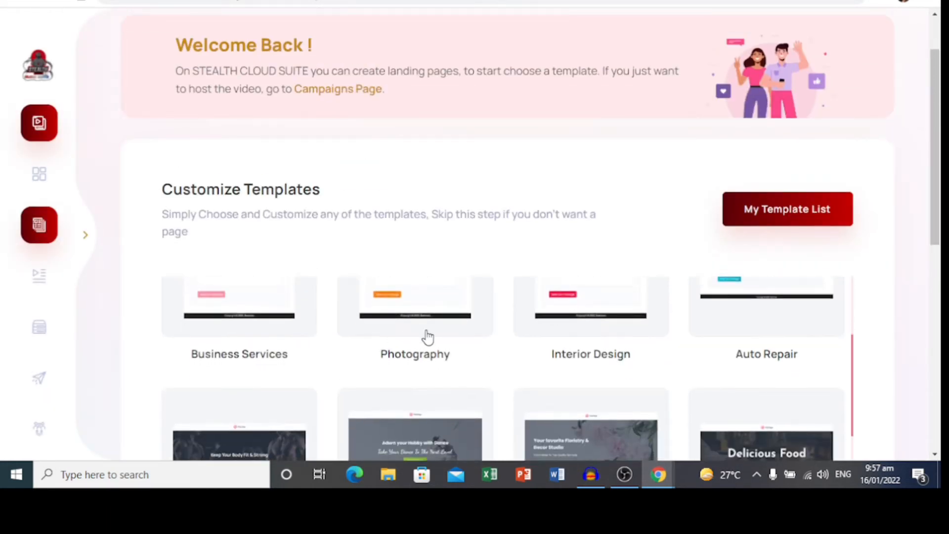
{"action": "scroll", "scroll_direction": "down", "scroll_amount": 3}
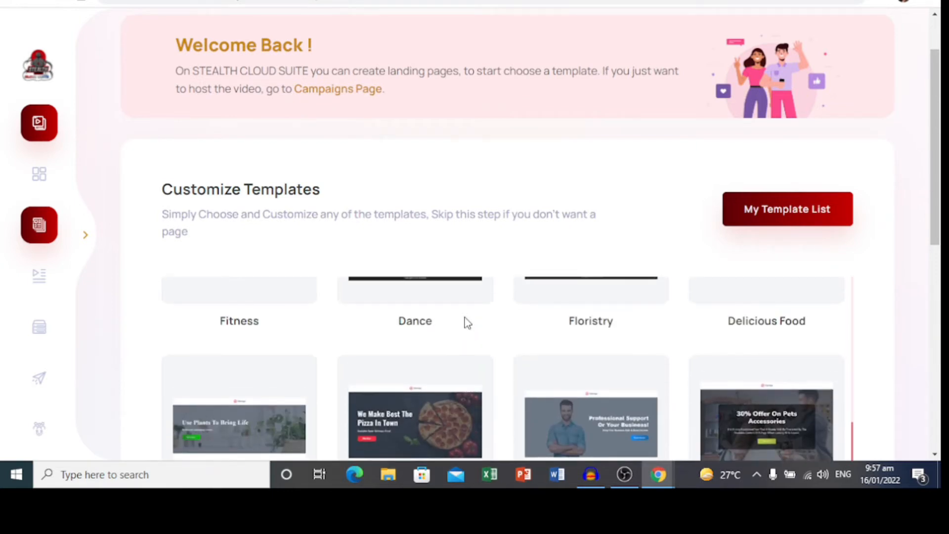
{"action": "scroll", "scroll_direction": "down", "scroll_amount": 3}
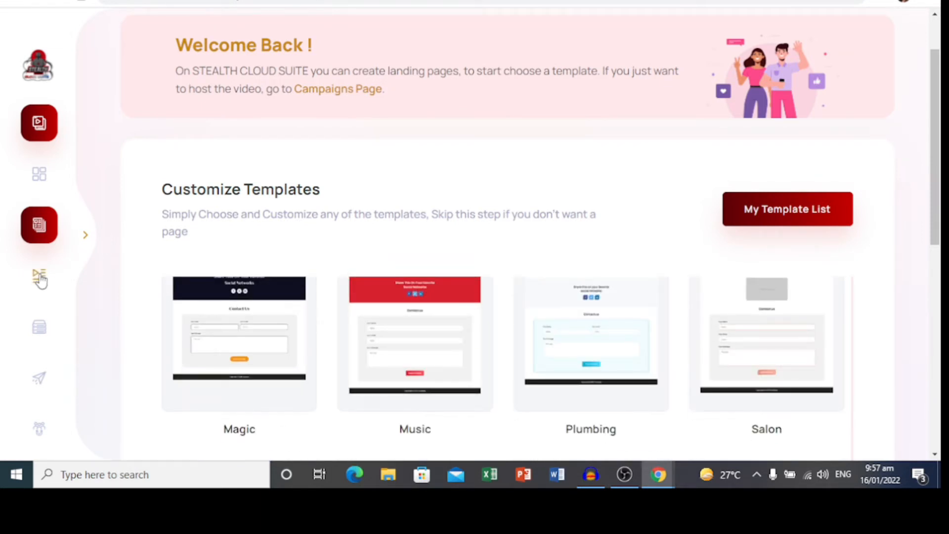
Step: View the Playlist section and scroll through the Add Playlist form fields
{"action": "left_click", "coordinate": [39, 277]}
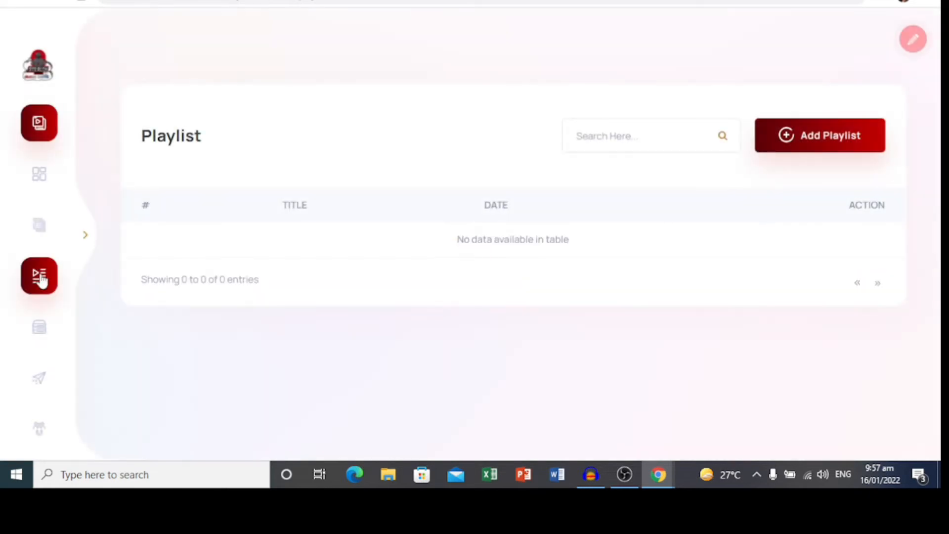
{"action": "mouse_move", "coordinate": [597, 295]}
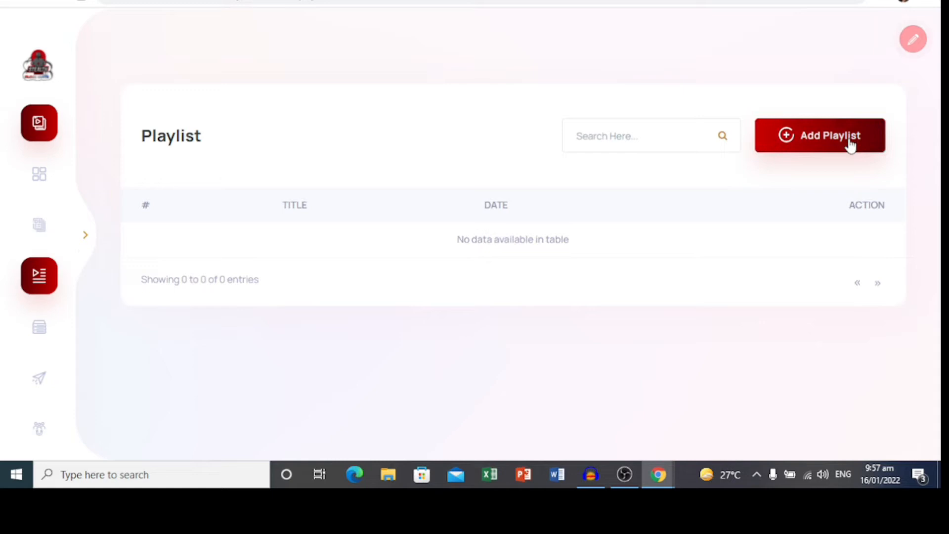
{"action": "left_click", "coordinate": [819, 135]}
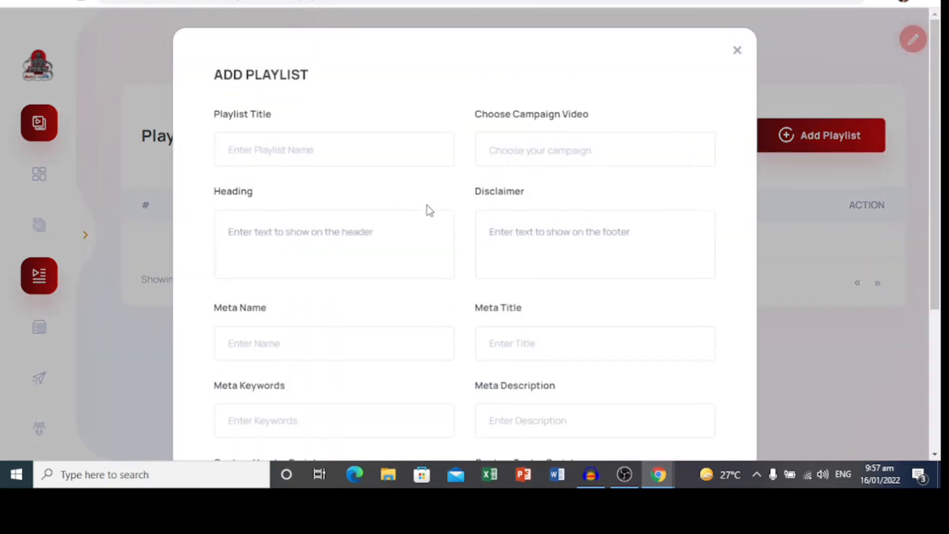
{"action": "scroll", "scroll_direction": "down", "scroll_amount": 3}
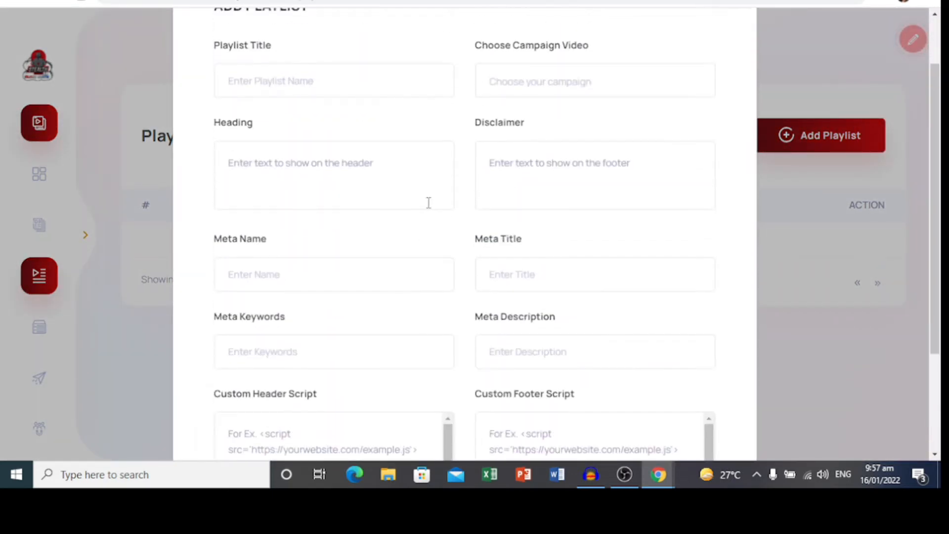
{"action": "scroll", "scroll_direction": "down", "scroll_amount": 3}
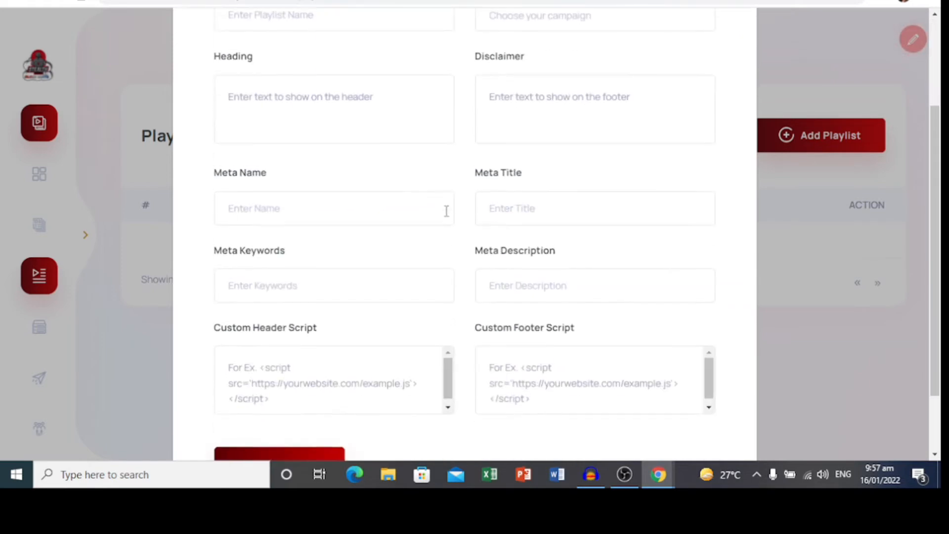
{"action": "scroll", "scroll_direction": "down", "scroll_amount": 3}
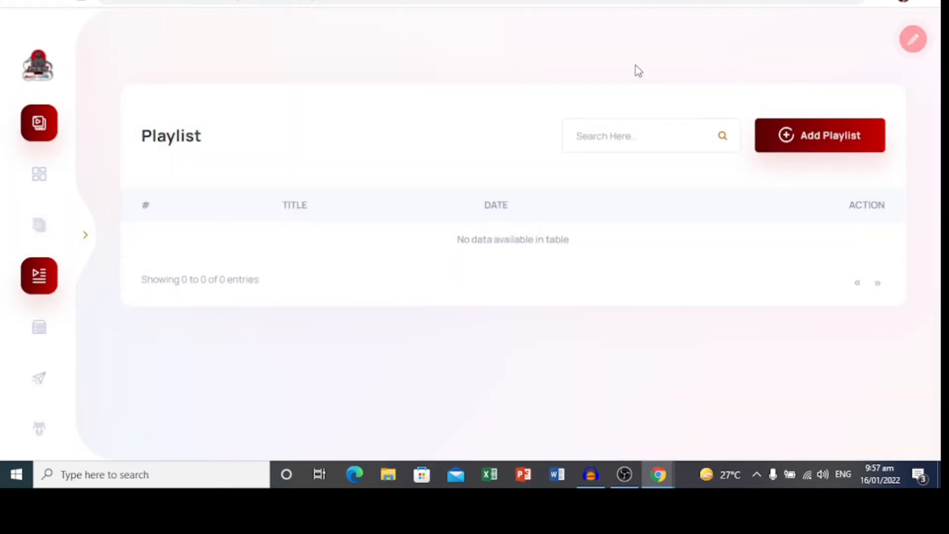
{"action": "left_click", "coordinate": [39, 327]}
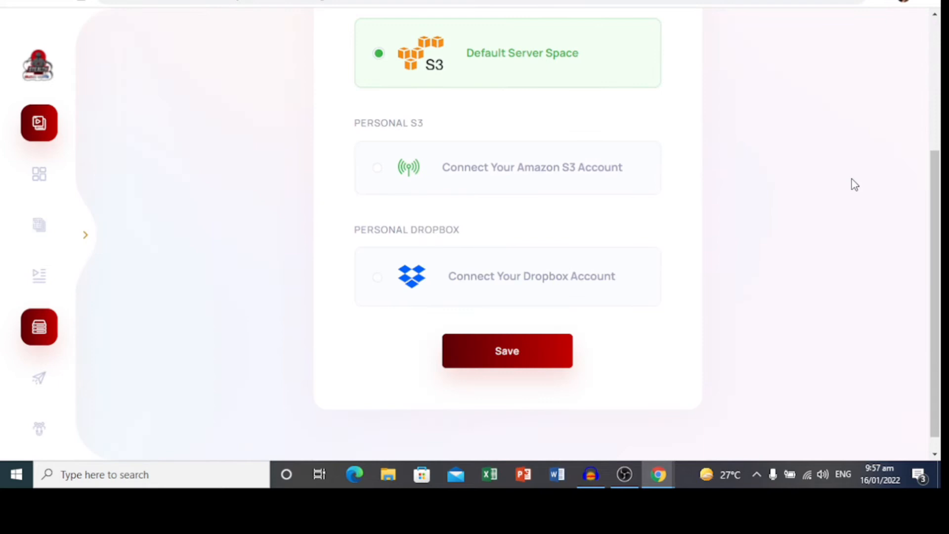
{"action": "mouse_move", "coordinate": [609, 181]}
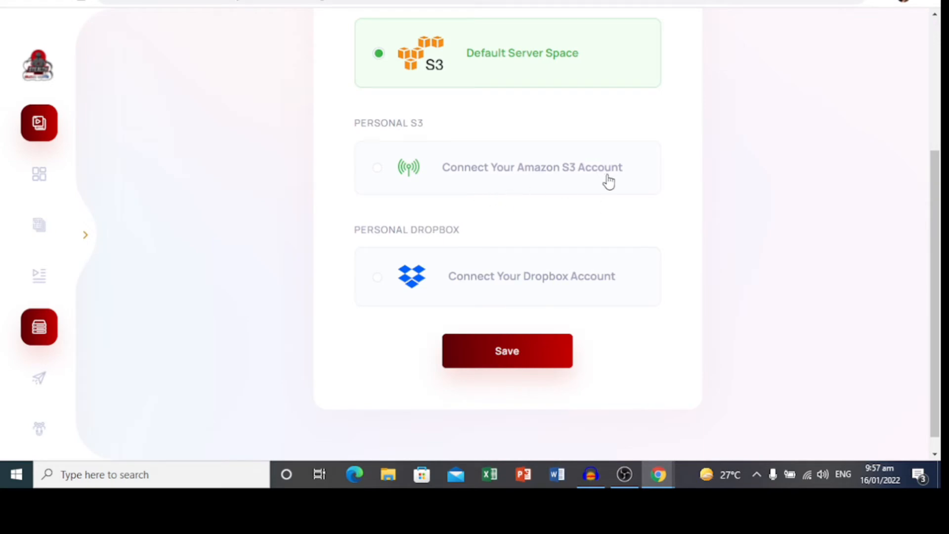
{"action": "mouse_move", "coordinate": [544, 294]}
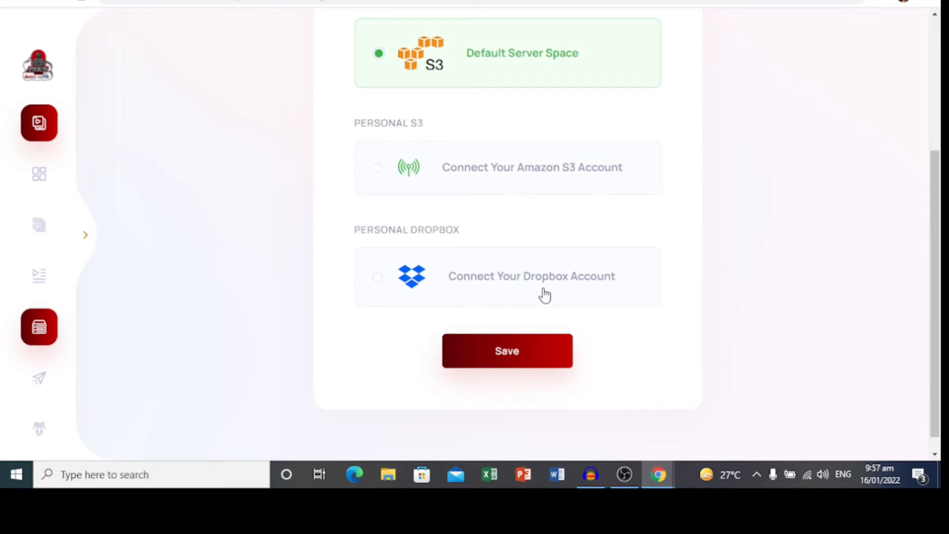
{"action": "scroll", "scroll_direction": "up", "scroll_amount": 3}
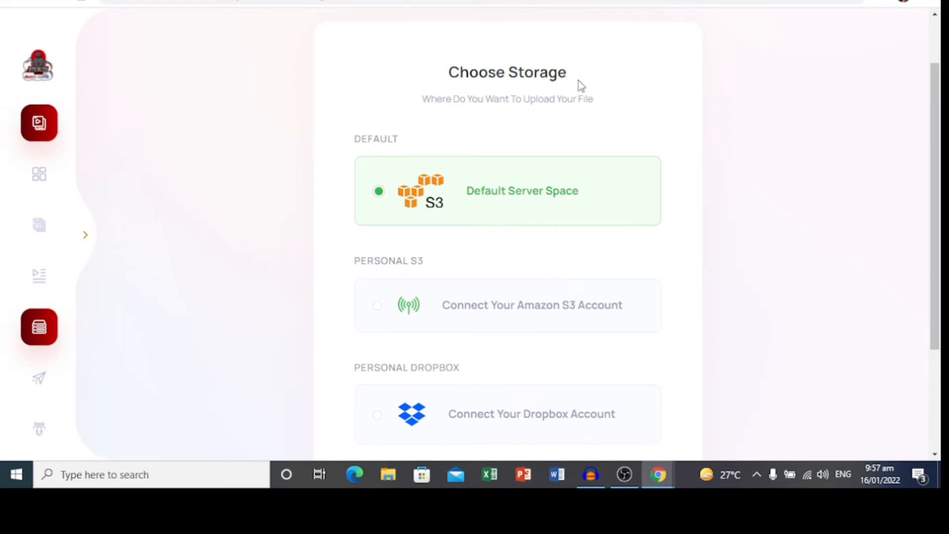
{"action": "mouse_move", "coordinate": [574, 113]}
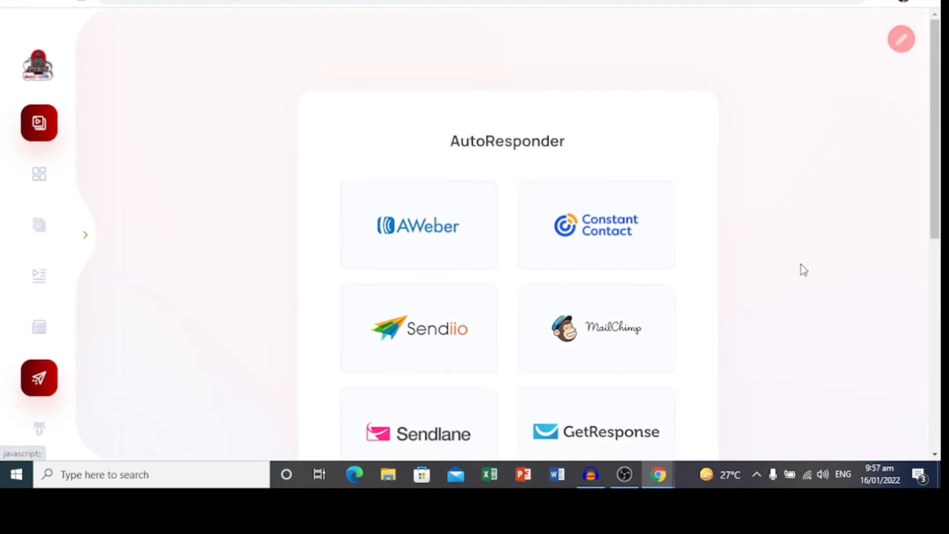
Step: Scroll through the AutoResponder tiles: AWeber, Constant Contact, Sendiio, MailChimp, GetResponse, MailPoet, ConvertKit
{"action": "scroll", "scroll_direction": "down", "scroll_amount": 3}
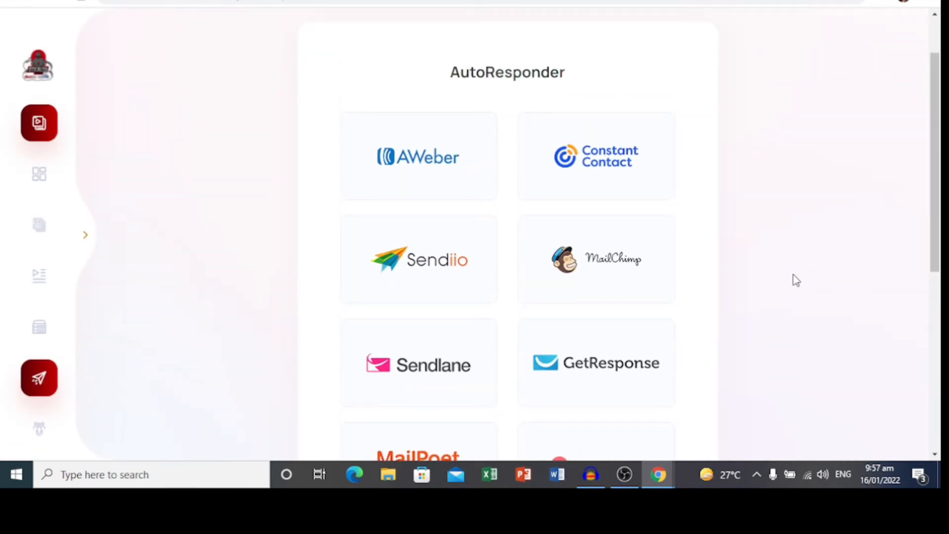
{"action": "scroll", "scroll_direction": "down", "scroll_amount": 3}
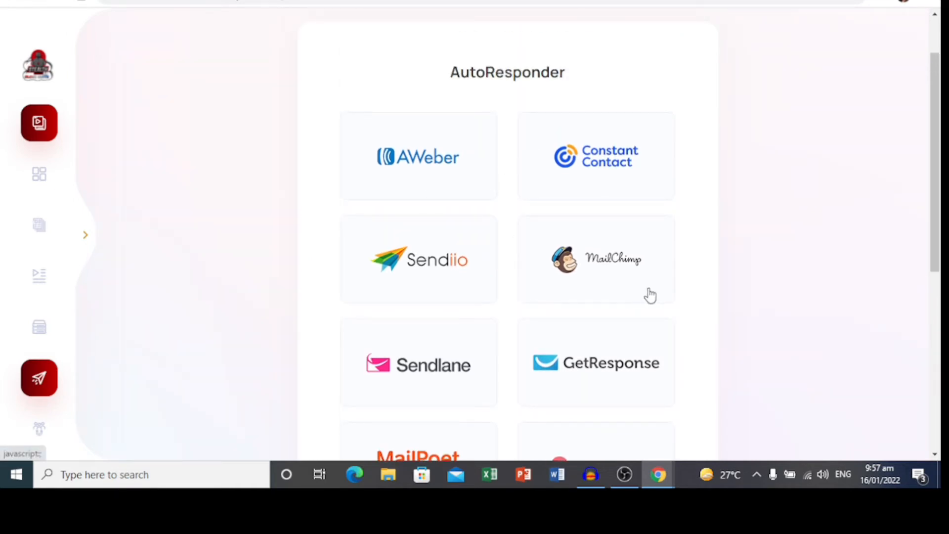
{"action": "scroll", "scroll_direction": "down", "scroll_amount": 3}
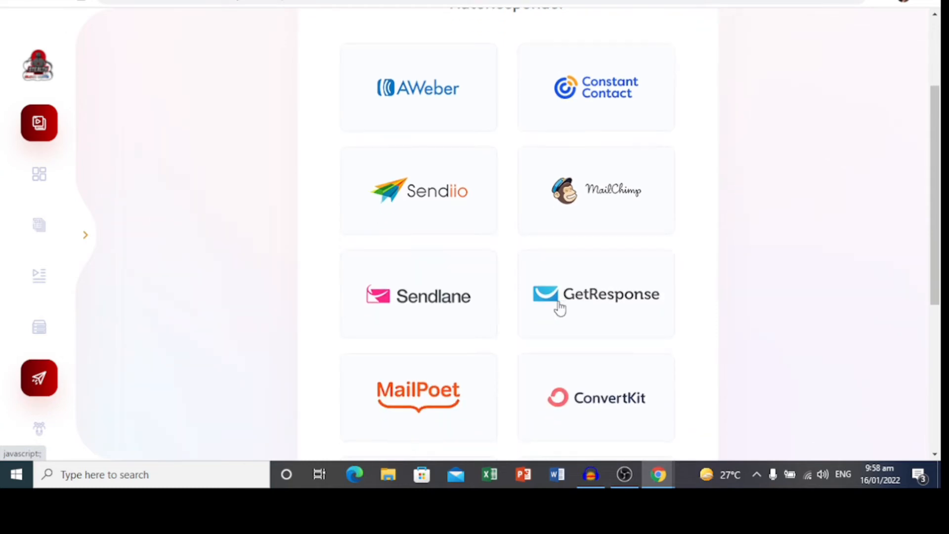
{"action": "scroll", "scroll_direction": "down", "scroll_amount": 3}
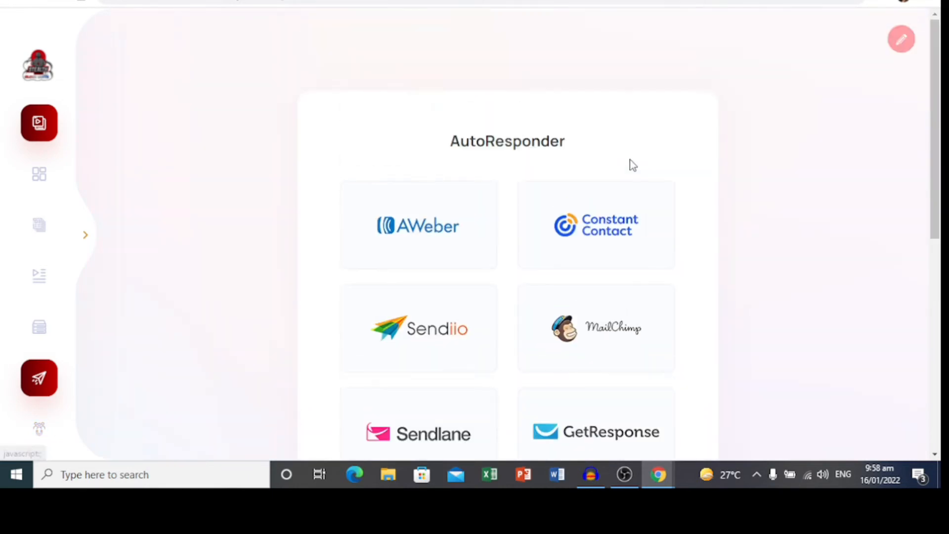
{"action": "mouse_move", "coordinate": [285, 139]}
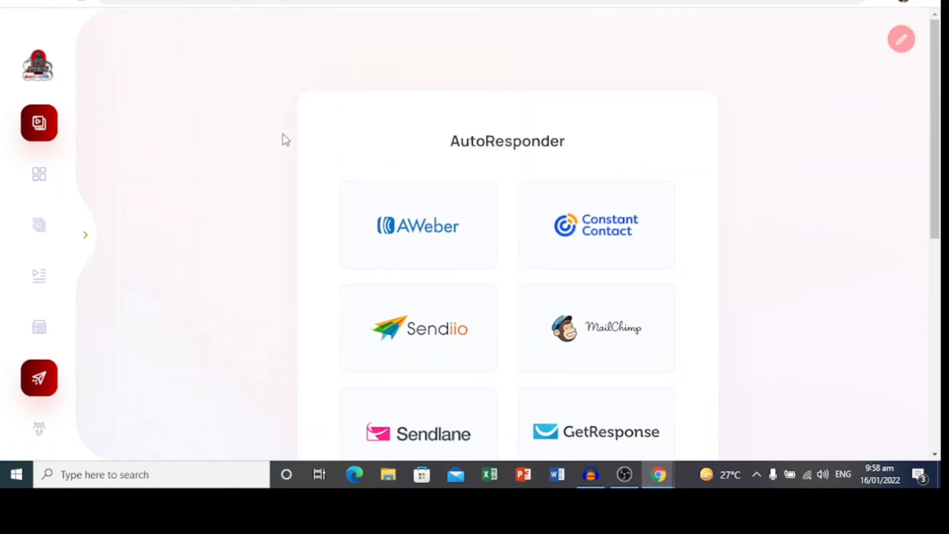
{"action": "mouse_move", "coordinate": [320, 91]}
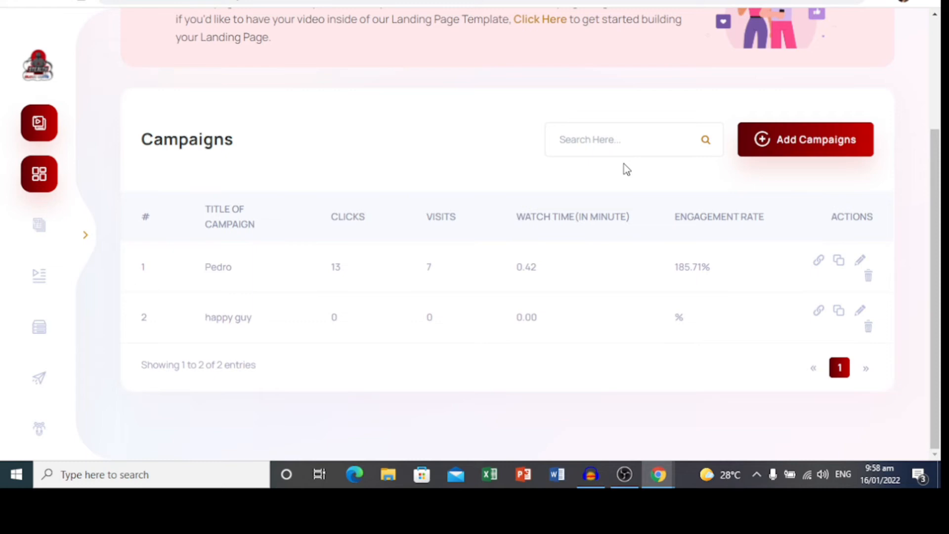
{"action": "mouse_move", "coordinate": [621, 172]}
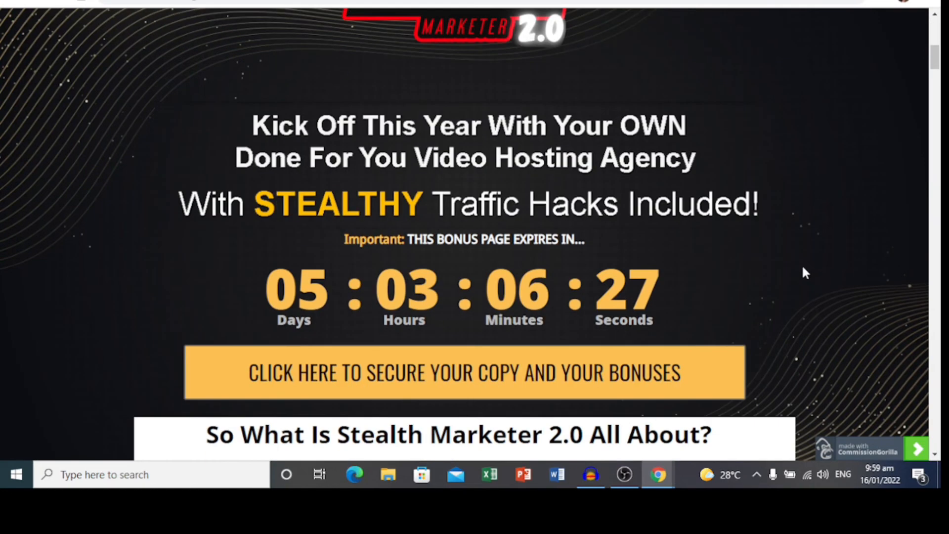
Step: Scroll through the price chart and all five upsells to the key benefits list
{"action": "scroll", "scroll_direction": "down", "scroll_amount": 3}
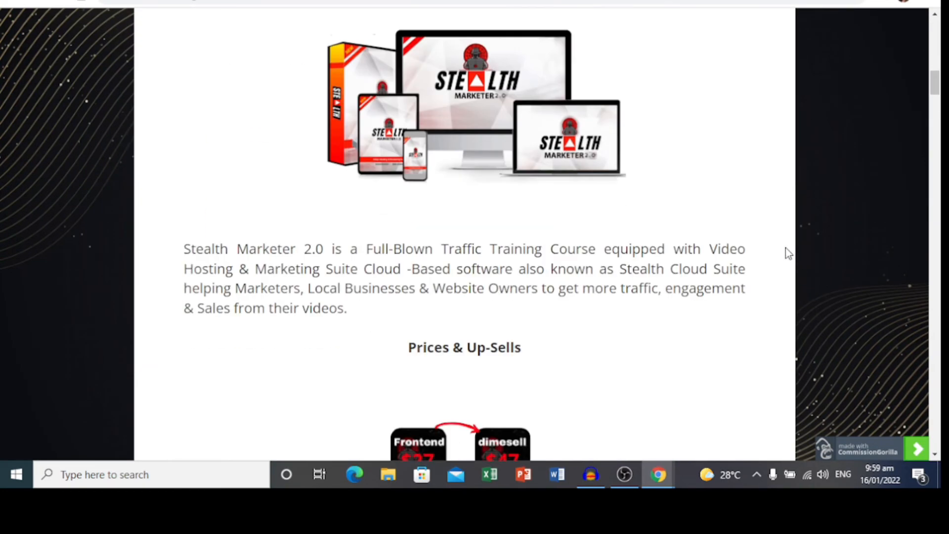
{"action": "scroll", "scroll_direction": "down", "scroll_amount": 3}
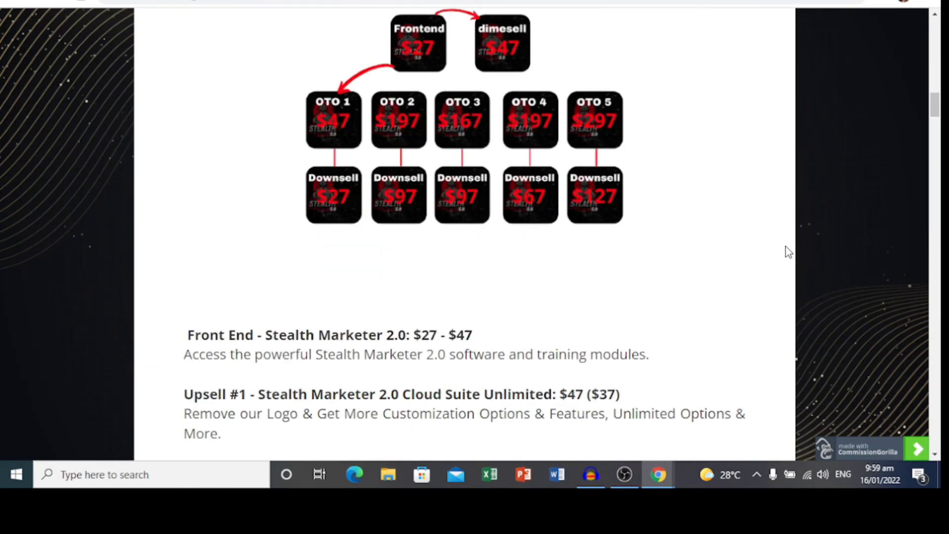
{"action": "scroll", "scroll_direction": "down", "scroll_amount": 3}
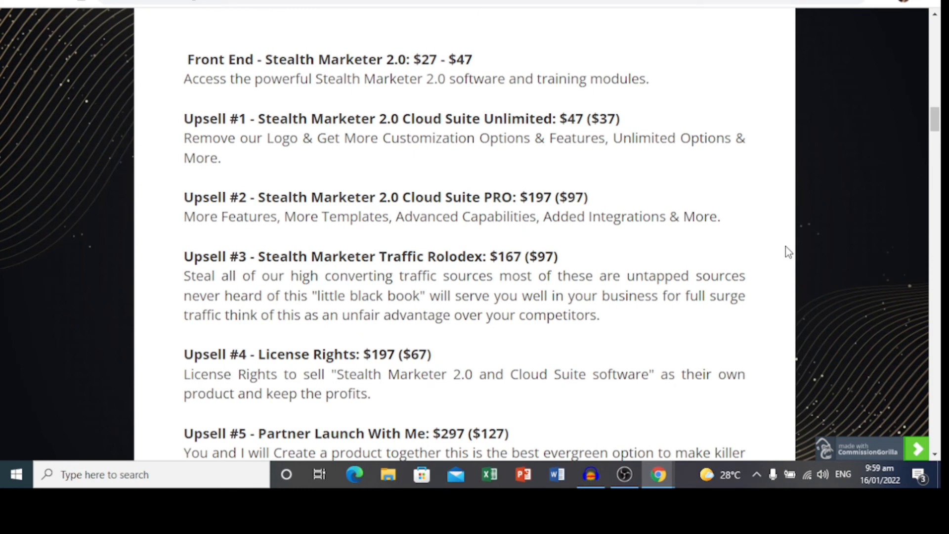
{"action": "mouse_move", "coordinate": [606, 111]}
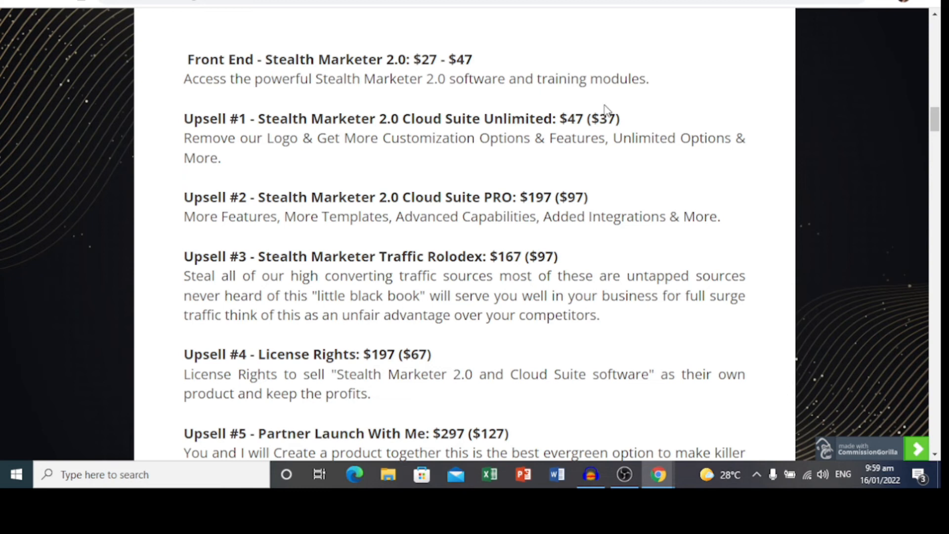
{"action": "left_click_drag", "start_coordinate": [272, 119], "coordinate": [535, 119]}
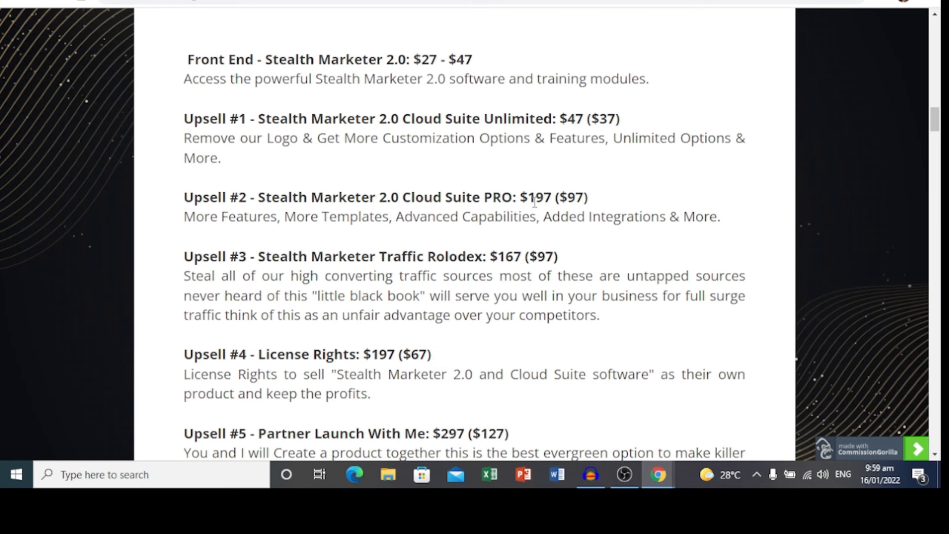
{"action": "scroll", "scroll_direction": "down", "scroll_amount": 3}
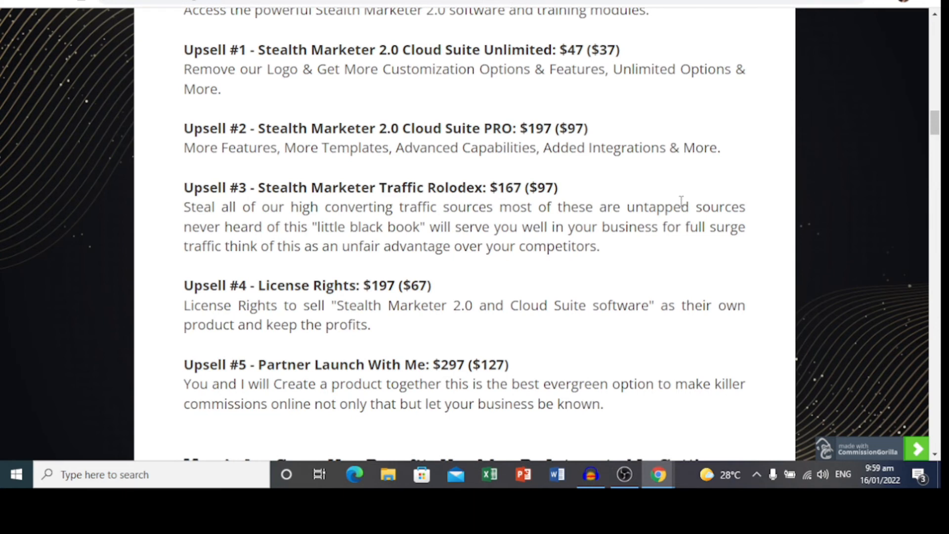
{"action": "scroll", "scroll_direction": "down", "scroll_amount": 3}
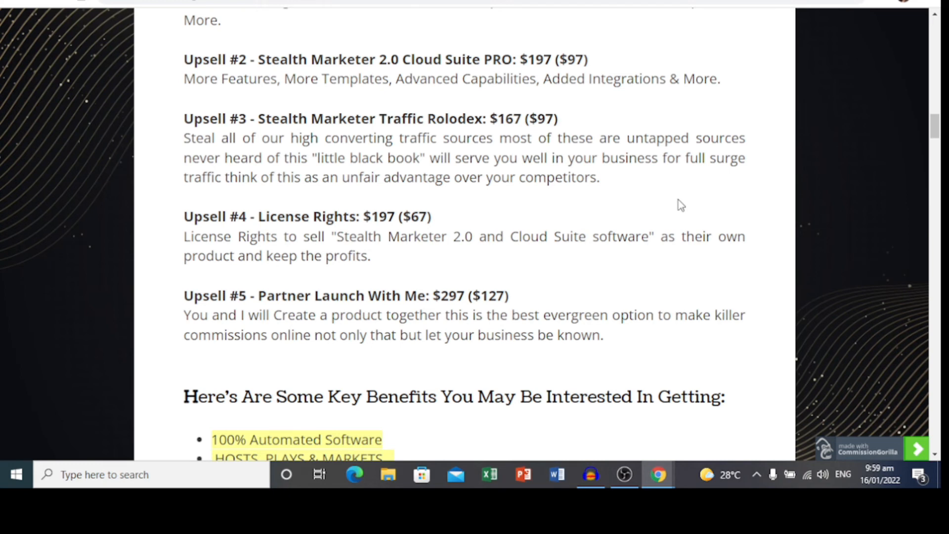
{"action": "mouse_move", "coordinate": [672, 209]}
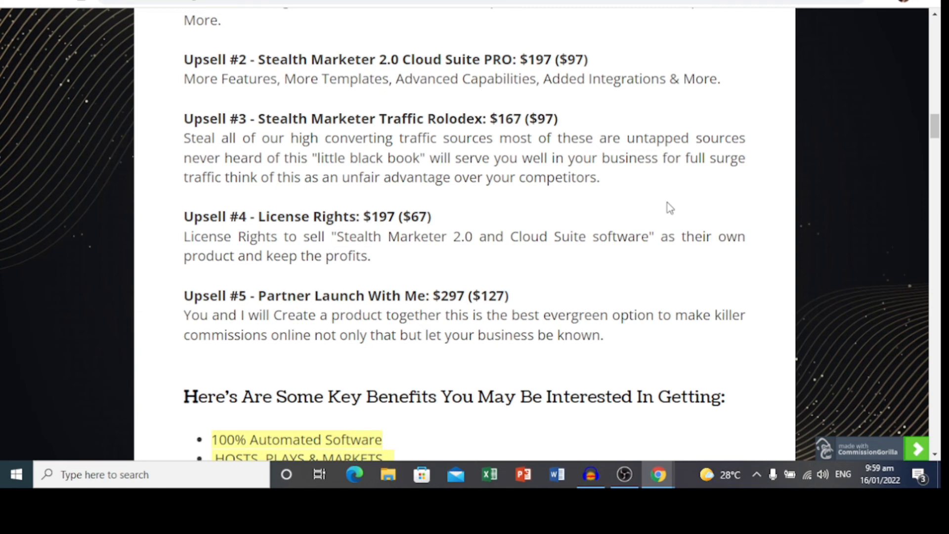
{"action": "mouse_move", "coordinate": [674, 209]}
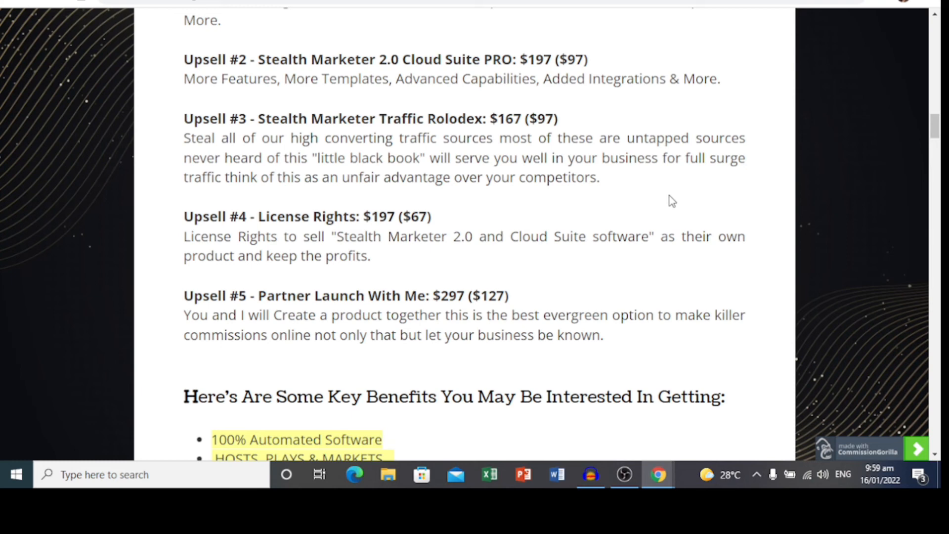
{"action": "mouse_move", "coordinate": [672, 194]}
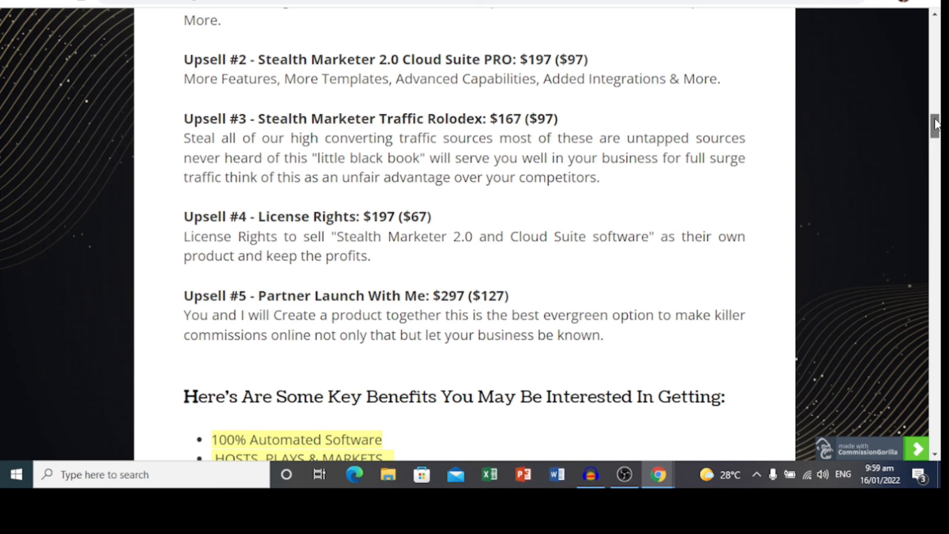
Step: Scroll down to the Key Benefits list, 30-day money-back guarantee line and demo video
{"action": "scroll", "scroll_direction": "down", "scroll_amount": 3}
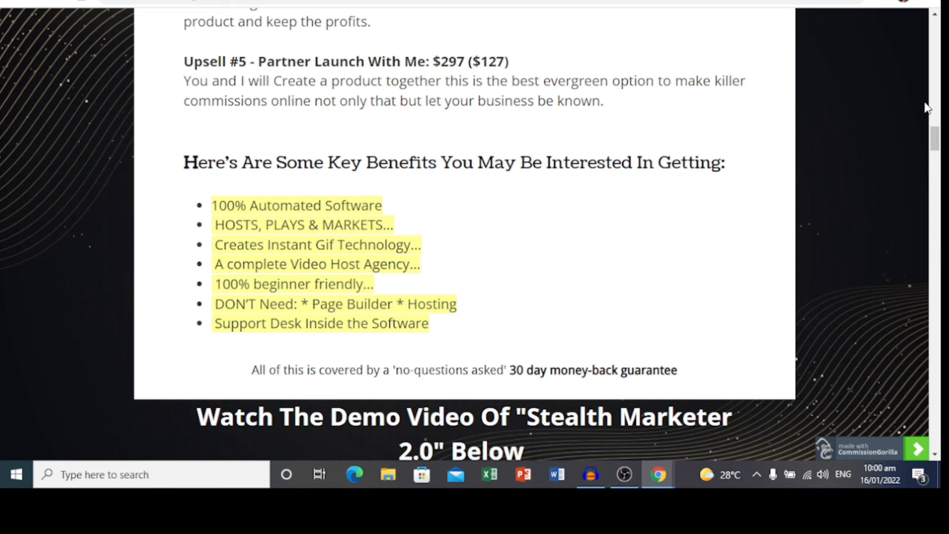
{"action": "mouse_move", "coordinate": [926, 120]}
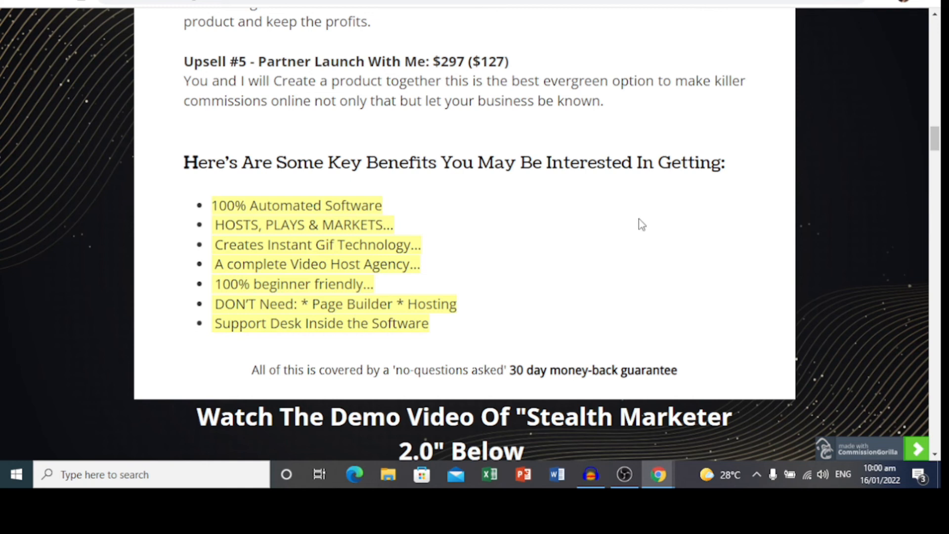
{"action": "mouse_move", "coordinate": [664, 240]}
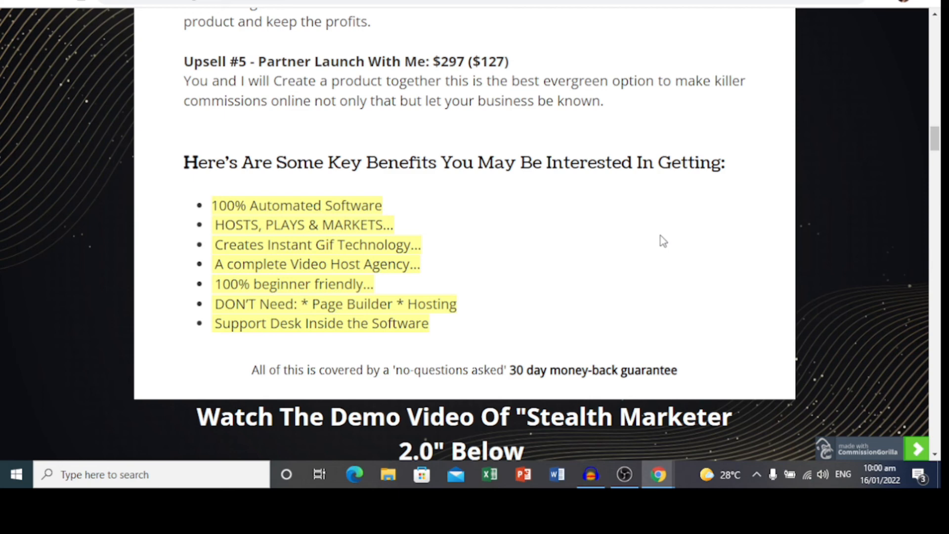
{"action": "mouse_move", "coordinate": [689, 255]}
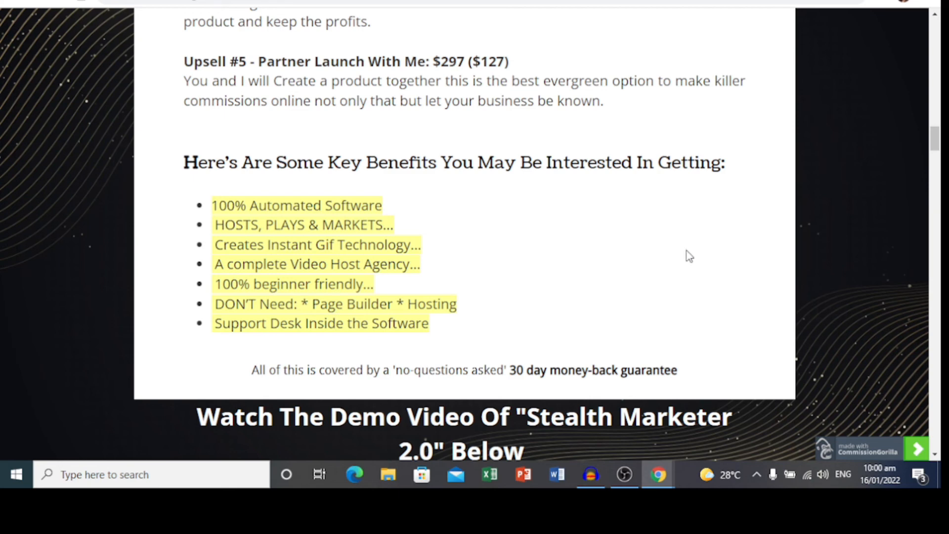
{"action": "scroll", "scroll_direction": "down", "scroll_amount": 3}
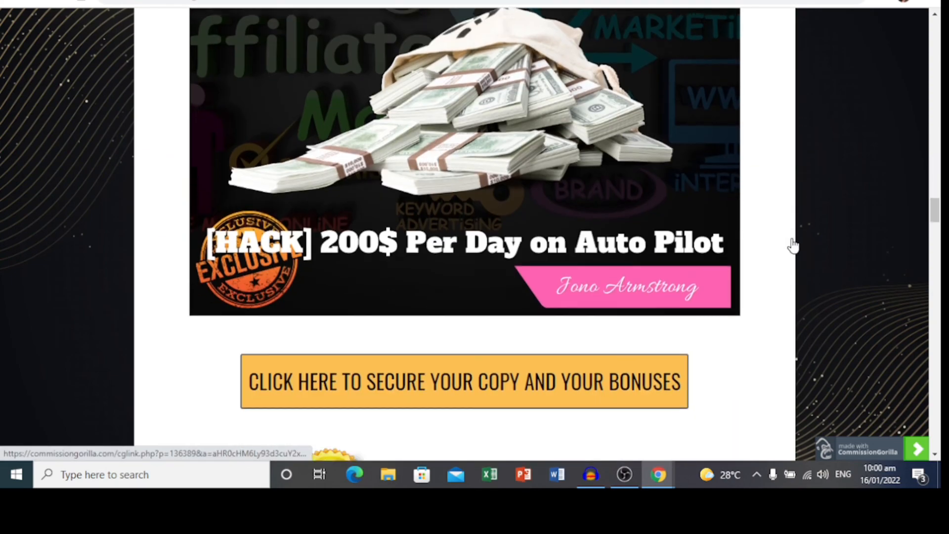
{"action": "scroll", "scroll_direction": "down", "scroll_amount": 3}
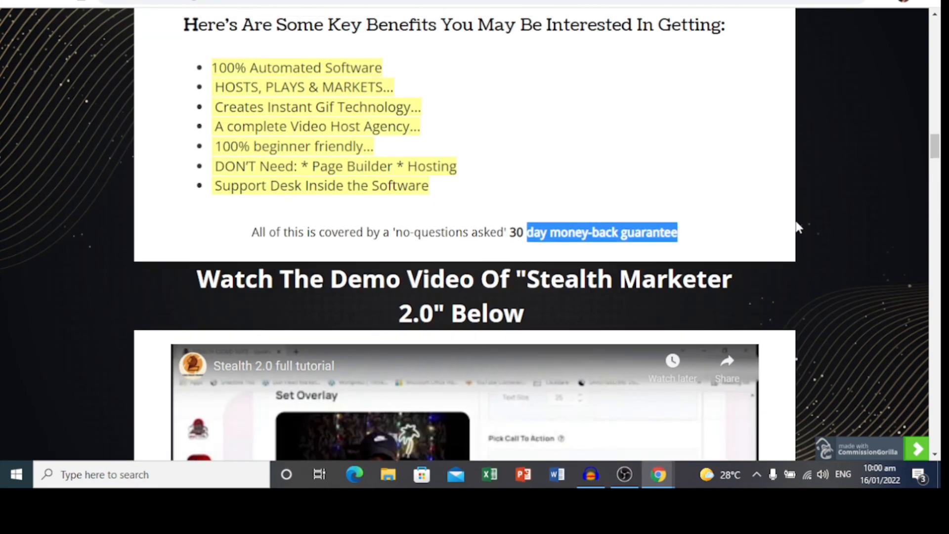